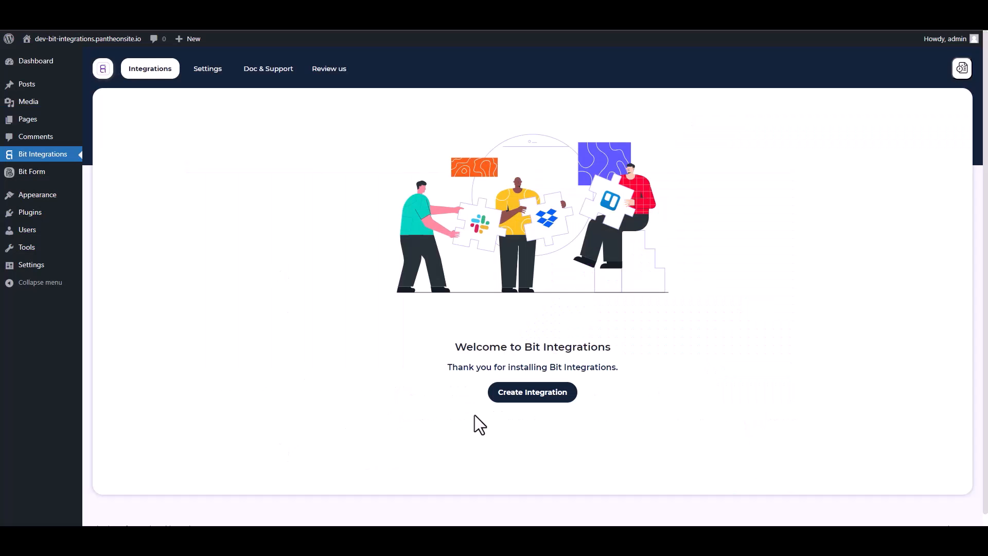
Create a new integration with Bit Form as its trigger.
{"action": "left_click", "coordinate": [531, 392]}
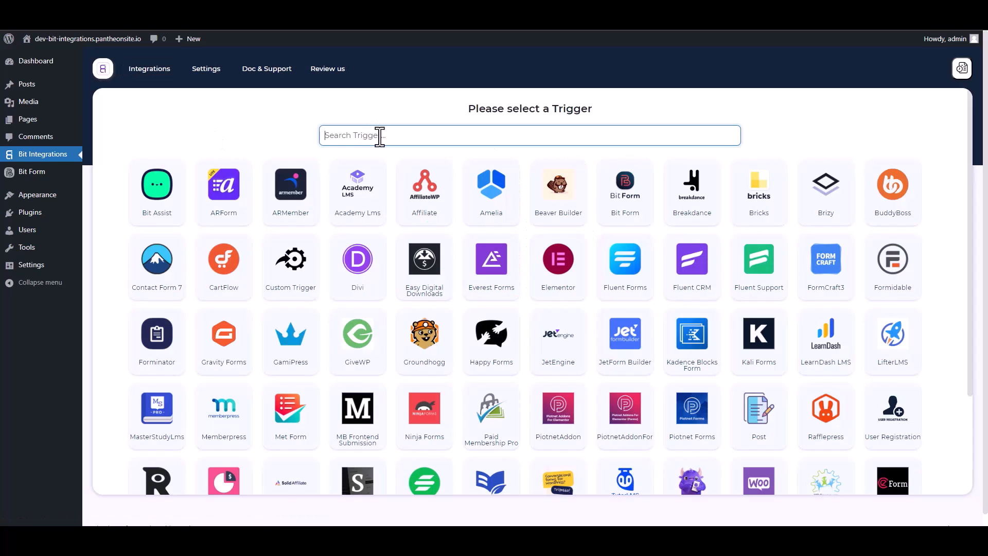
{"action": "type", "text": "bit"}
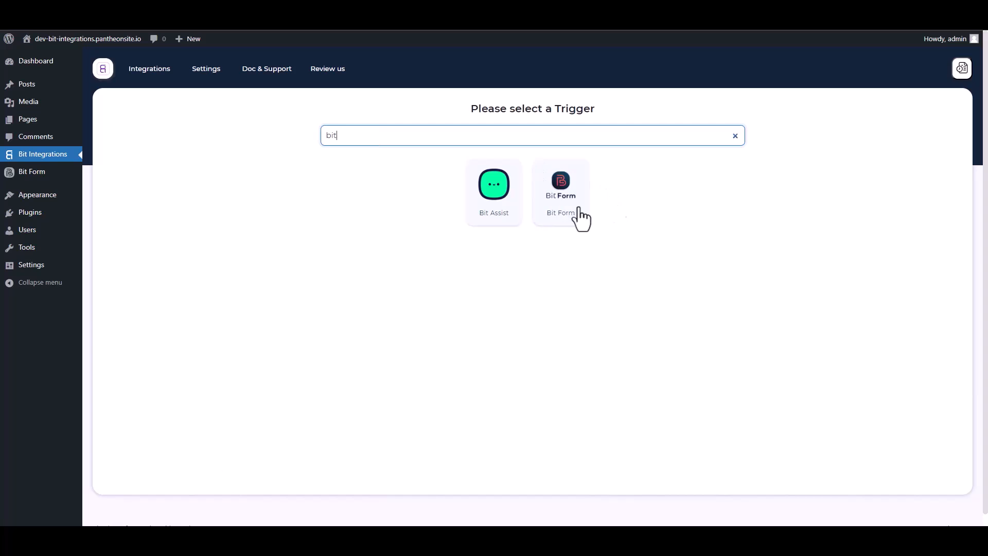
{"action": "left_click", "coordinate": [559, 185]}
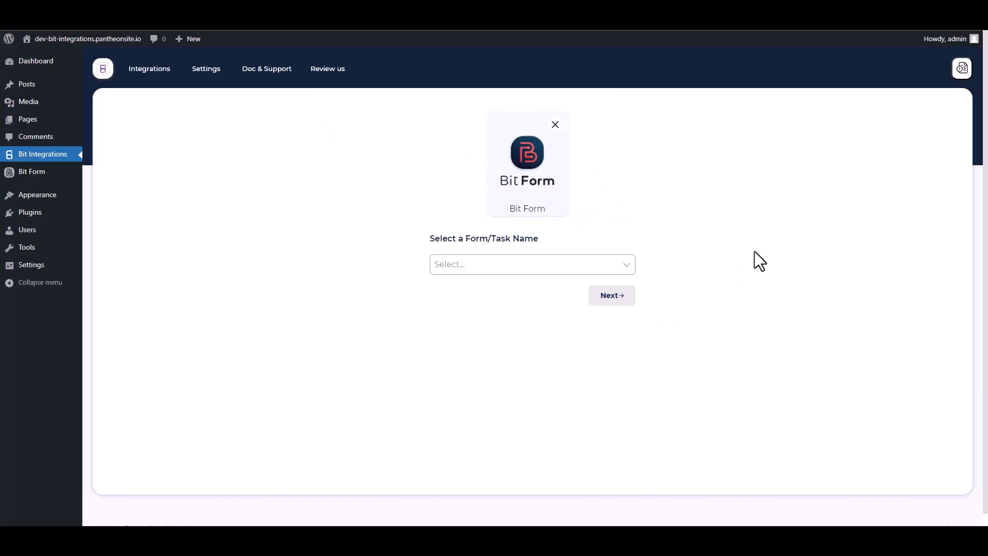
Choose Contact Form as the trigger form and continue to the action picker.
{"action": "left_click", "coordinate": [531, 264]}
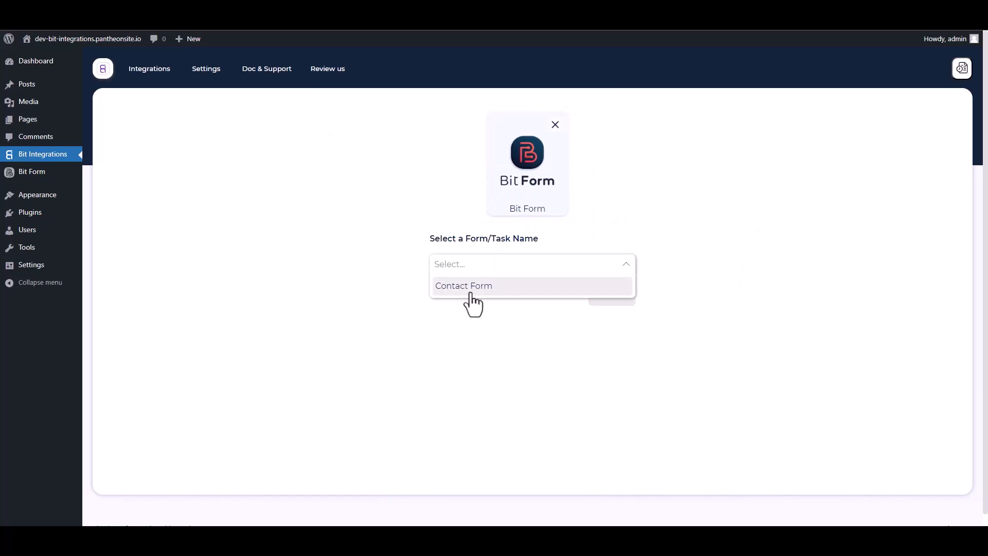
{"action": "left_click", "coordinate": [463, 285]}
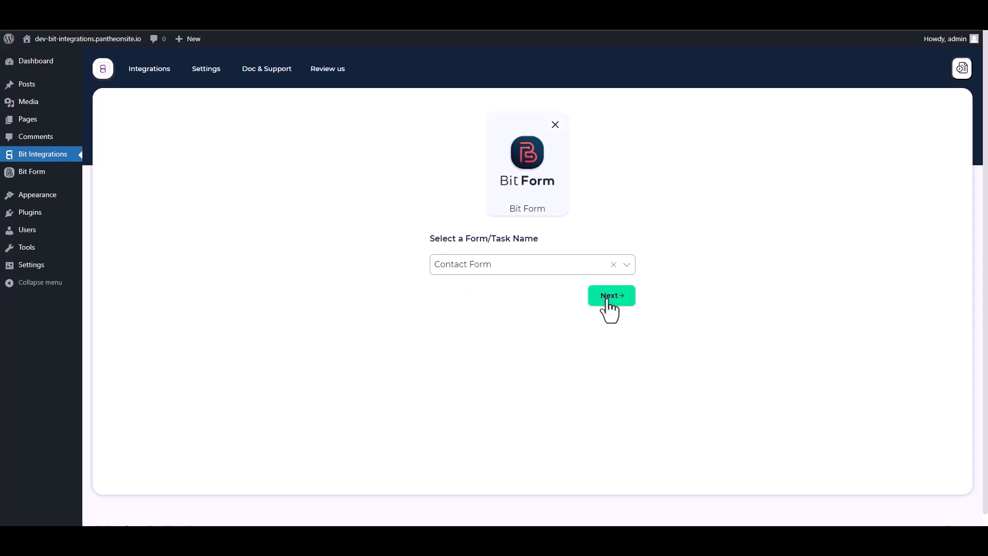
{"action": "left_click", "coordinate": [611, 295]}
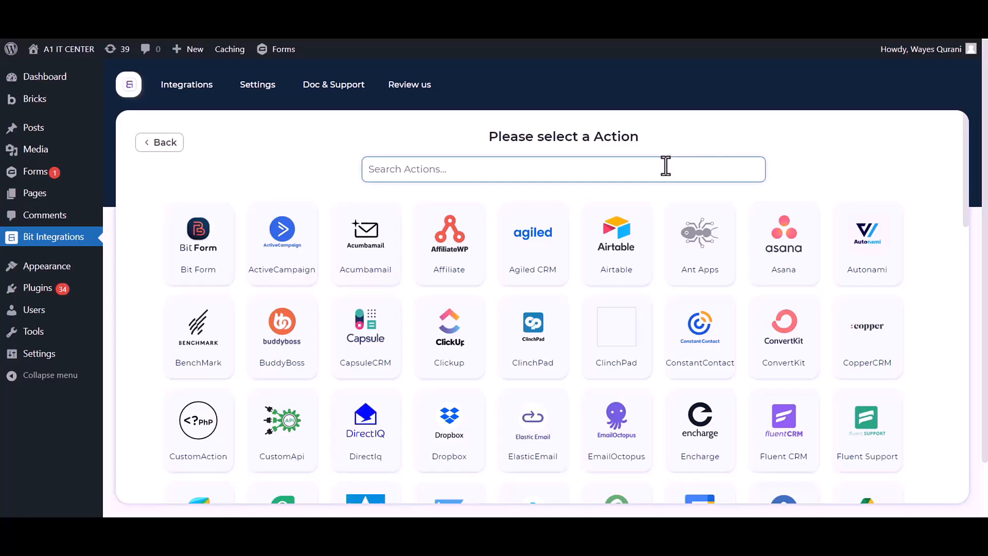
Pick WhatsApp as the action and review its Business Account ID and token fields.
{"action": "type", "text": "Whatsa"}
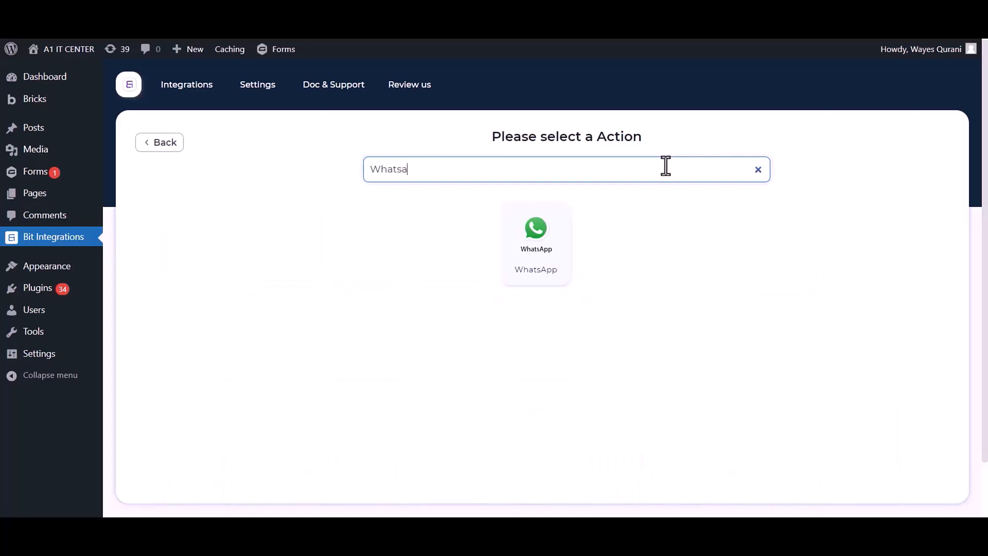
{"action": "left_click", "coordinate": [536, 236]}
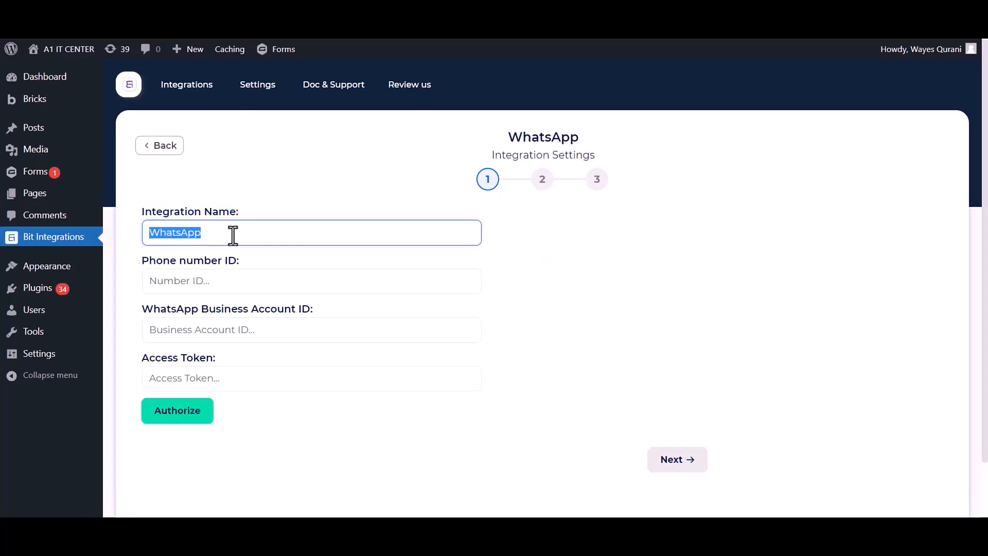
{"action": "double_click", "coordinate": [227, 308]}
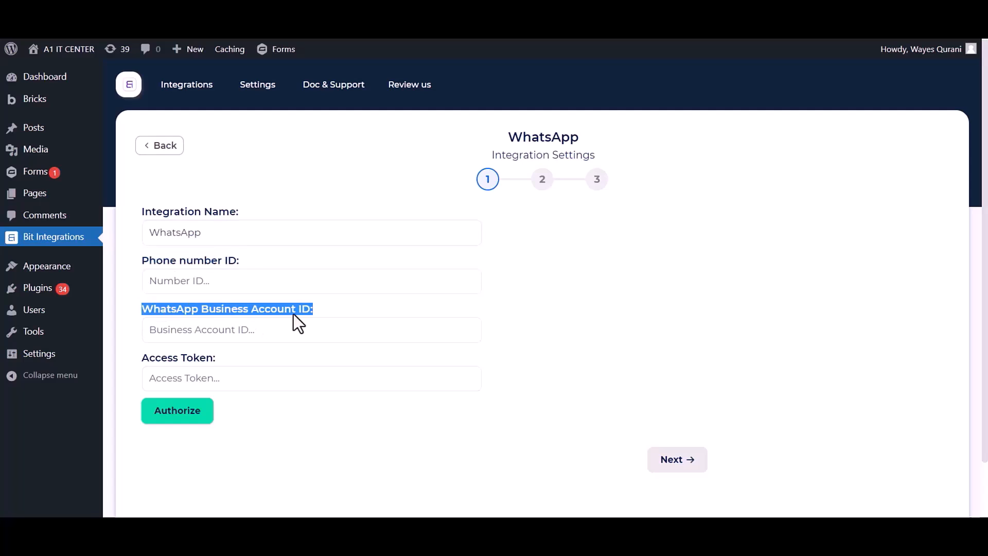
{"action": "mouse_move", "coordinate": [134, 370]}
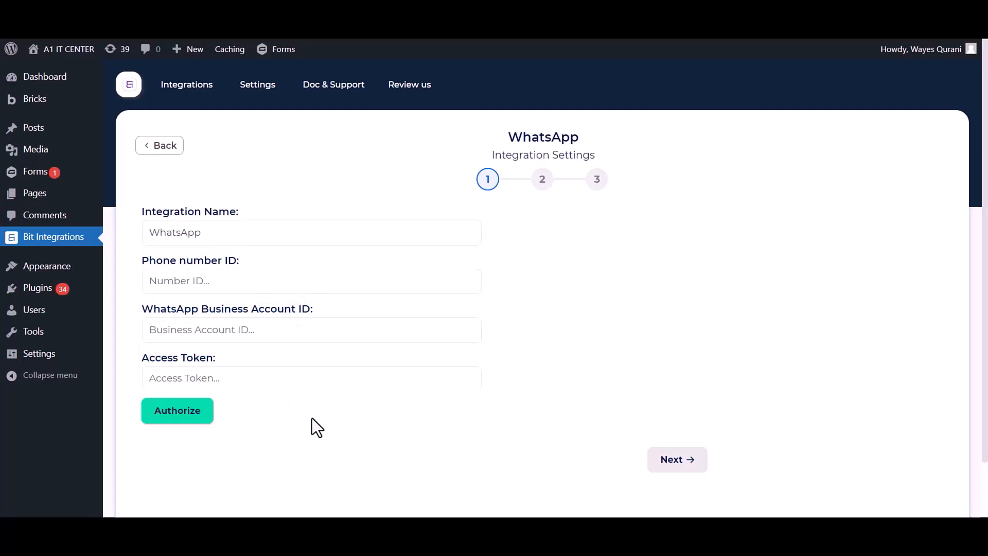
Start a new Meta developer app with the Other use case and Business type.
{"action": "left_click", "coordinate": [177, 410]}
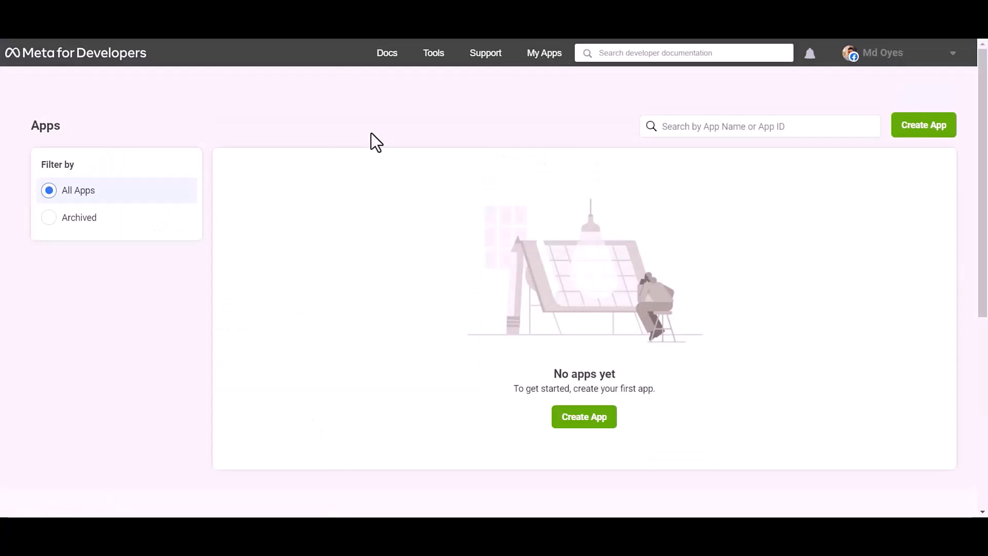
{"action": "left_click", "coordinate": [922, 124]}
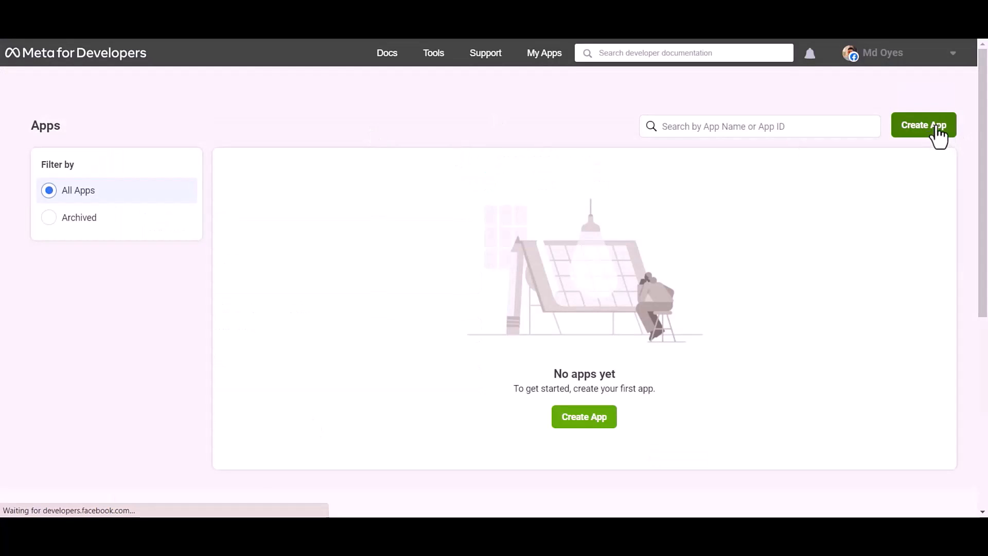
{"action": "left_click", "coordinate": [922, 125]}
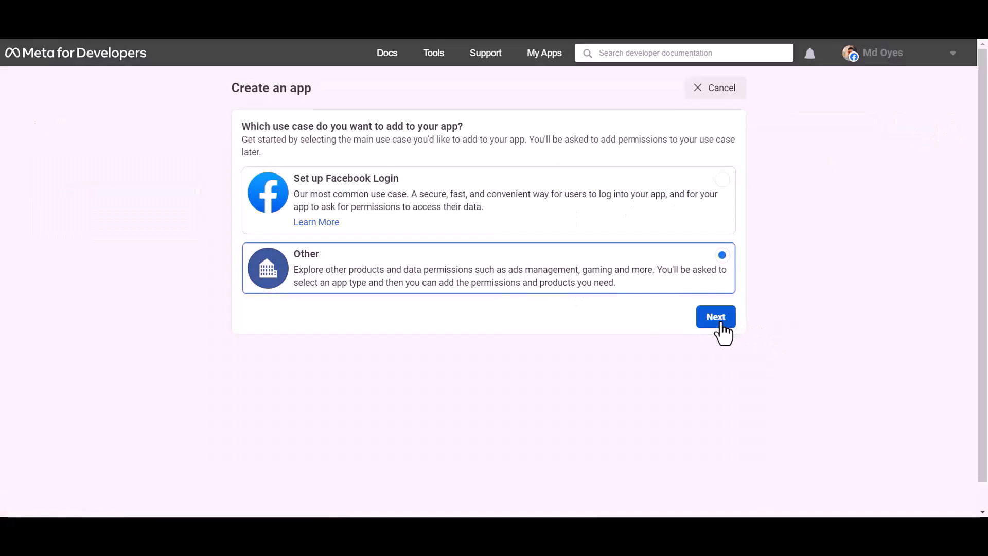
{"action": "left_click", "coordinate": [715, 316]}
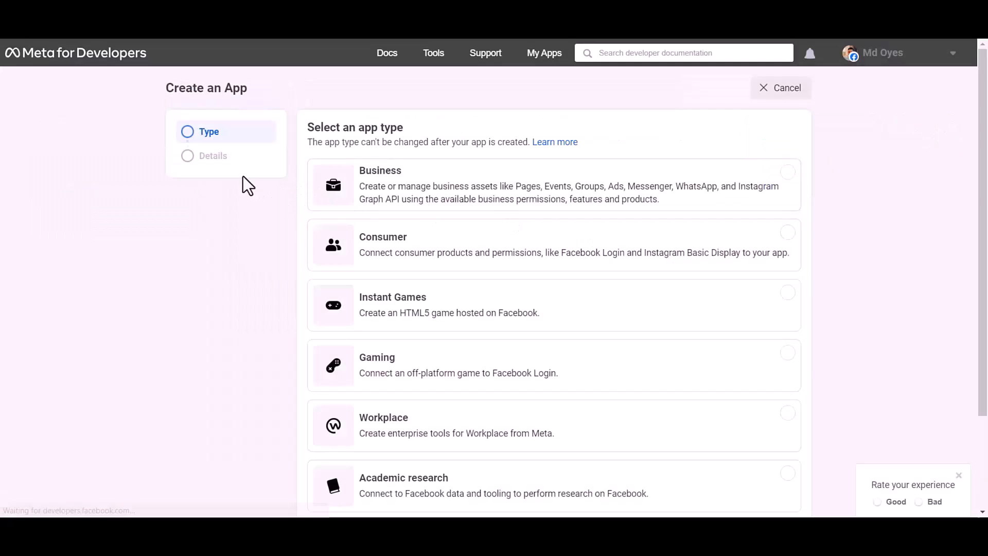
{"action": "left_click", "coordinate": [553, 185]}
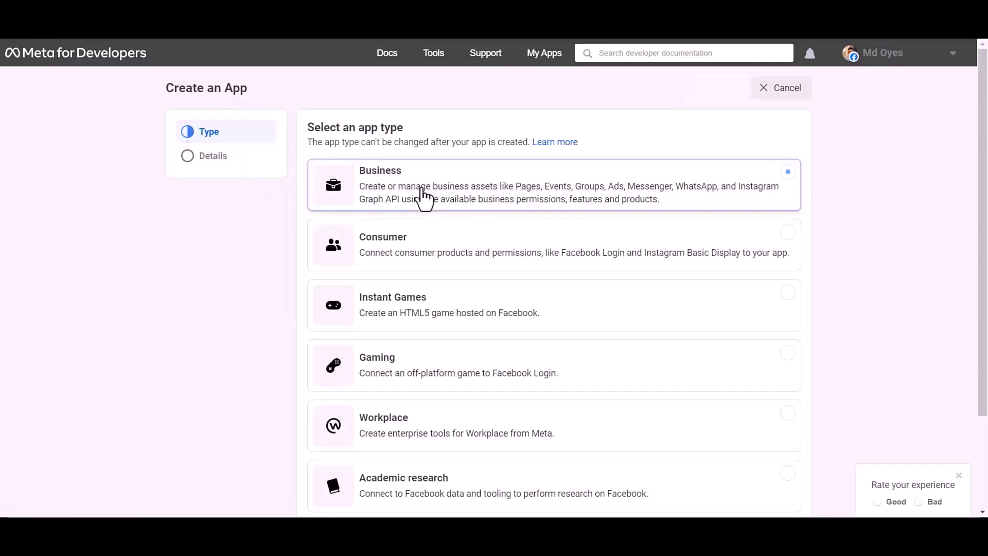
{"action": "scroll", "scroll_direction": "down", "scroll_amount": 3}
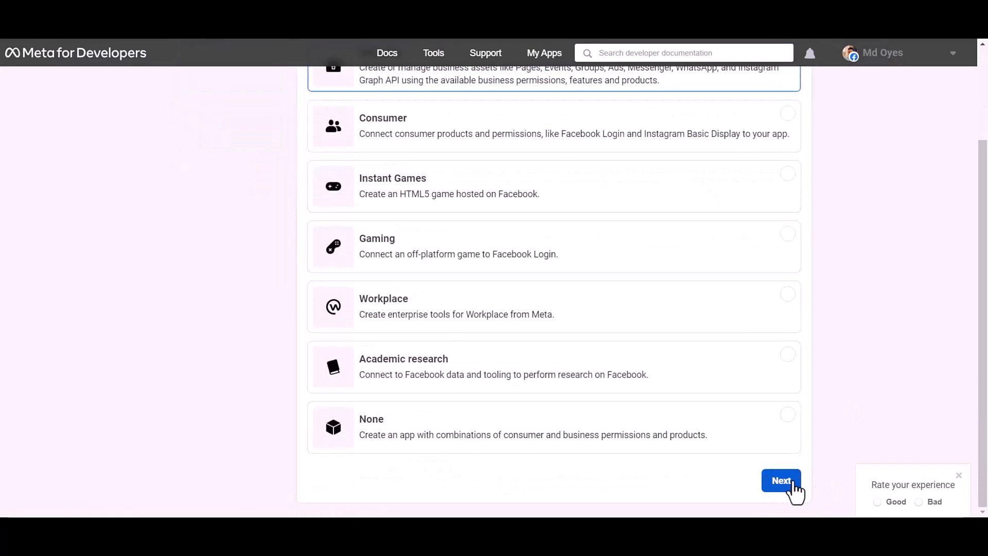
{"action": "left_click", "coordinate": [781, 480]}
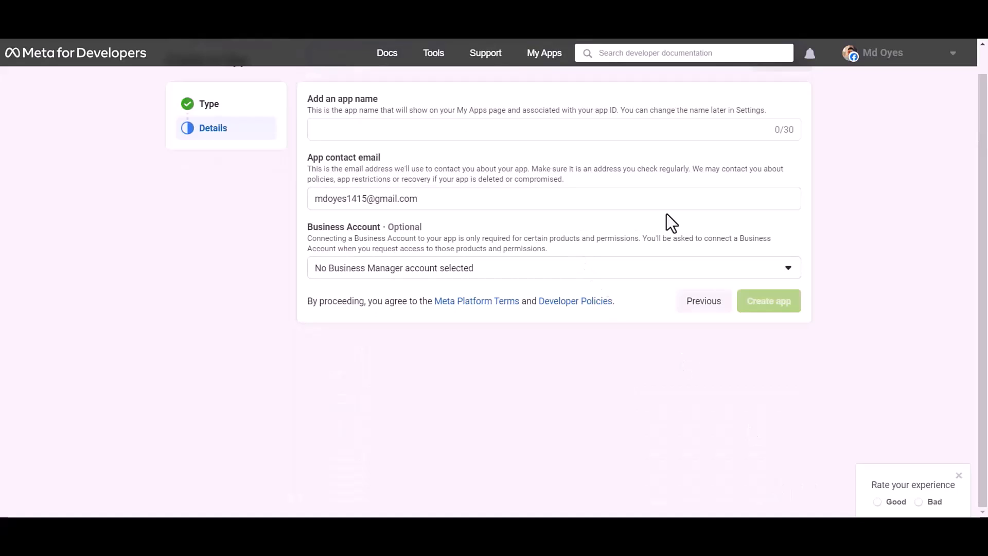
Name the app Bit Integrations and confirm creation with the account password.
{"action": "type", "text": "Bit Integrations"}
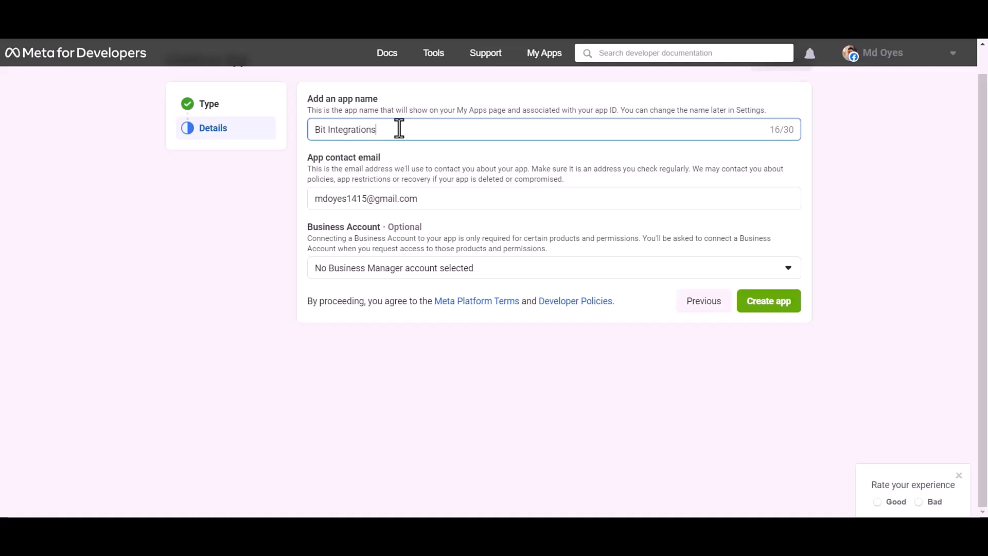
{"action": "left_click", "coordinate": [769, 301]}
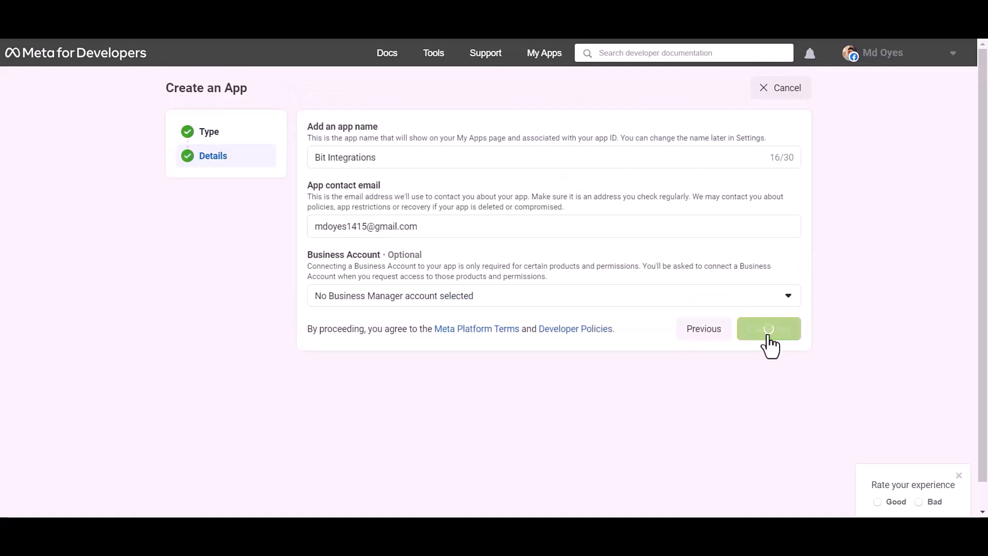
{"action": "left_click", "coordinate": [768, 328]}
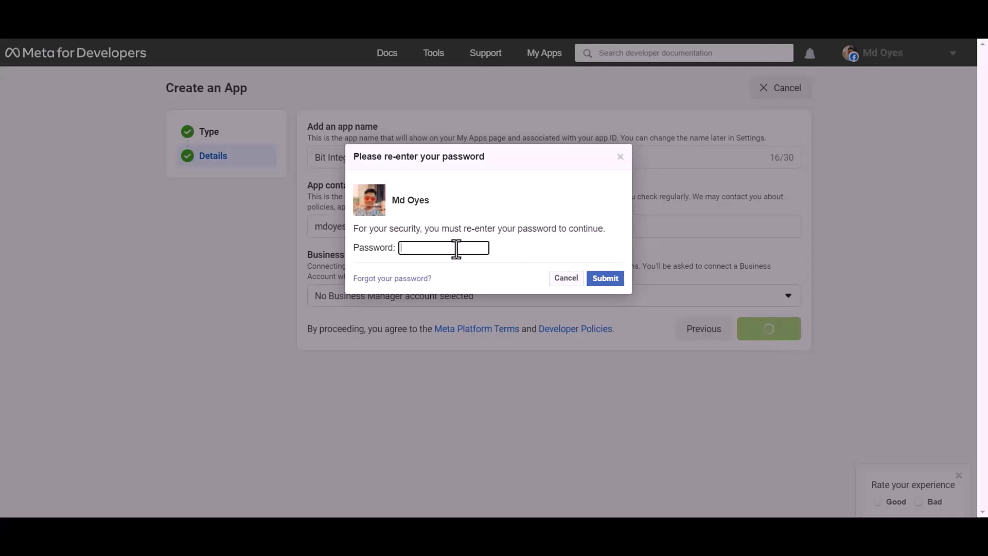
{"action": "left_click", "coordinate": [604, 278]}
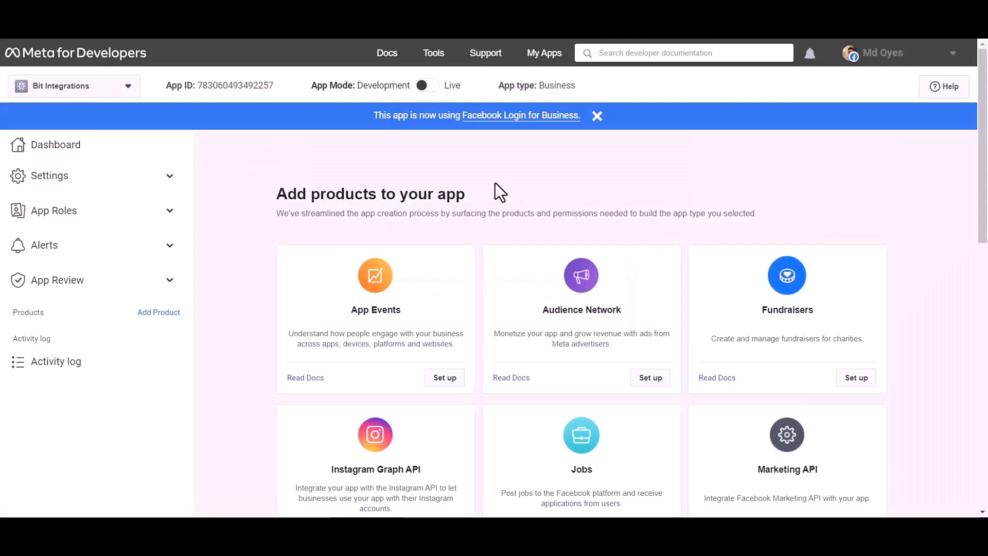
Add the WhatsApp product to the app under the Test Business account.
{"action": "scroll", "scroll_direction": "down", "scroll_amount": 3}
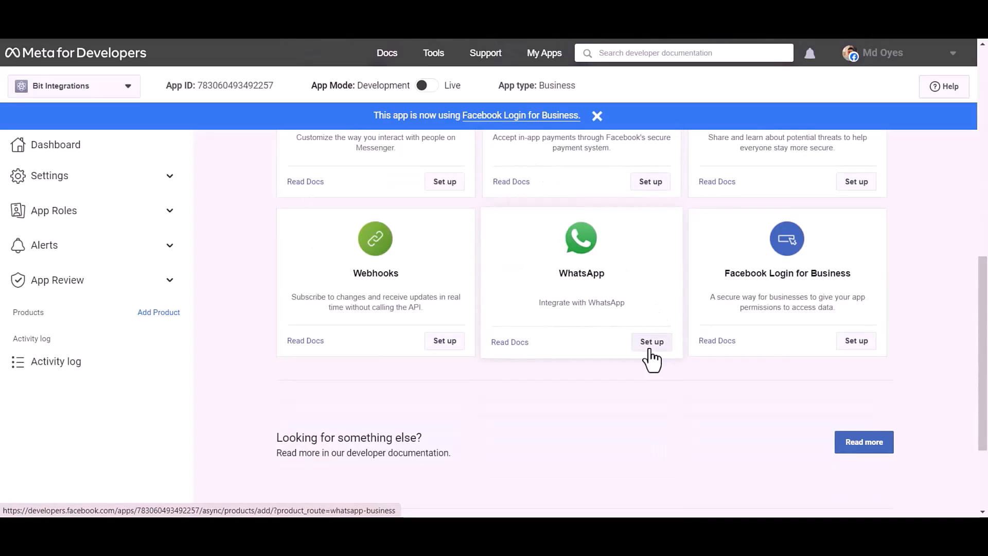
{"action": "left_click", "coordinate": [650, 341]}
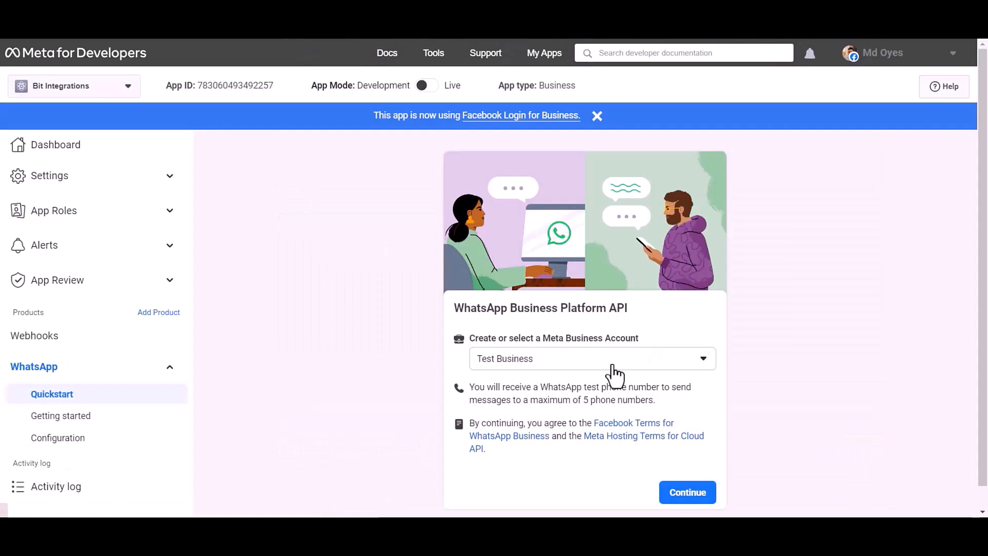
{"action": "left_click", "coordinate": [687, 492]}
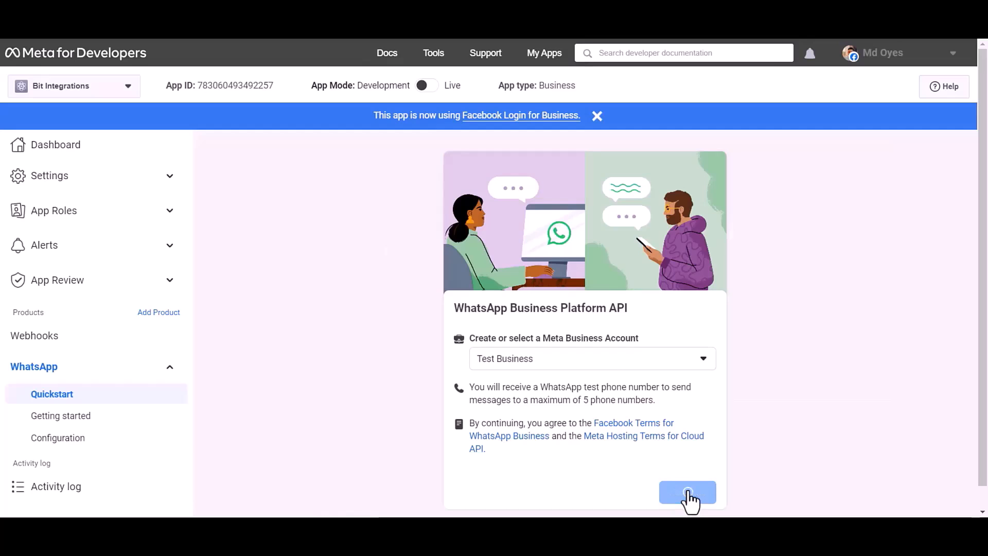
{"action": "left_click", "coordinate": [687, 492]}
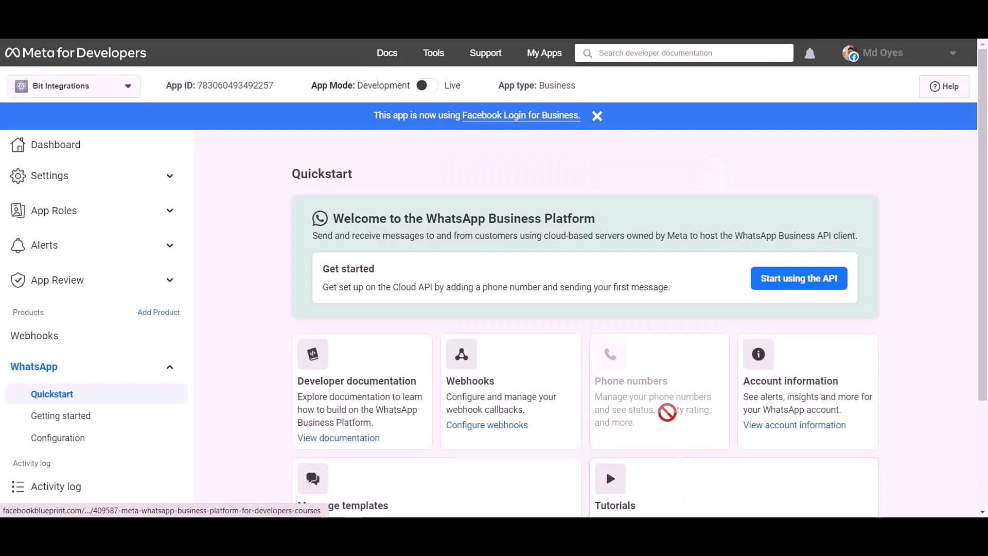
{"action": "mouse_move", "coordinate": [60, 416]}
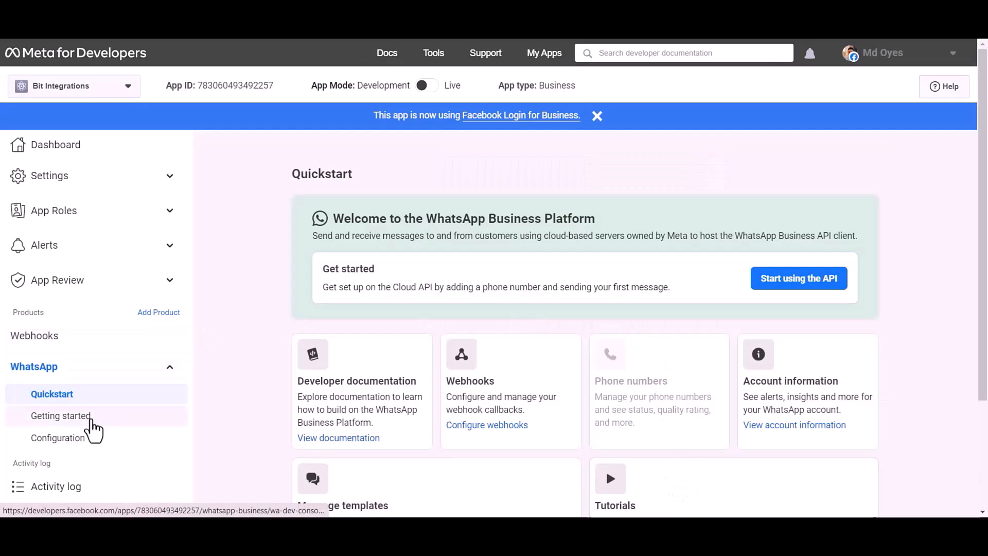
{"action": "left_click", "coordinate": [61, 415]}
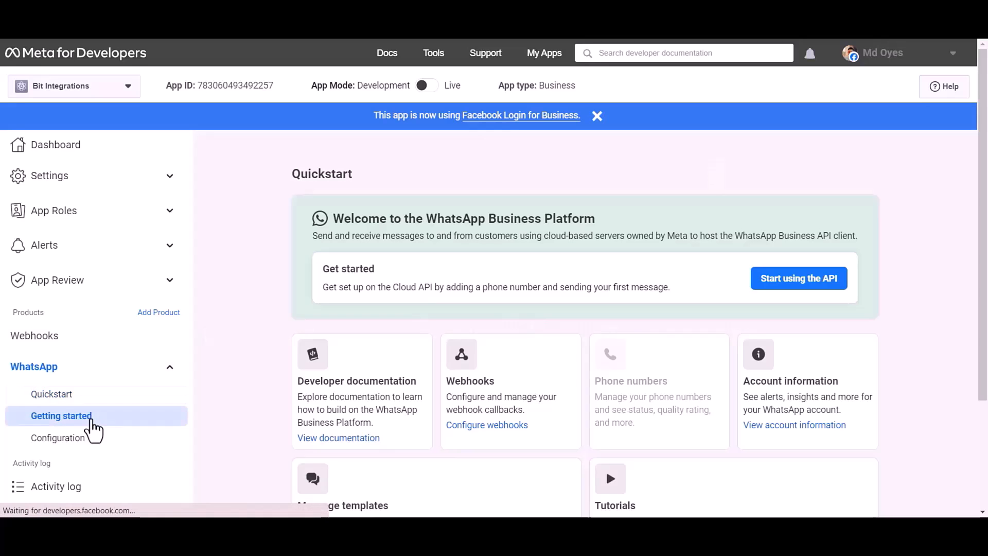
{"action": "left_click", "coordinate": [62, 416]}
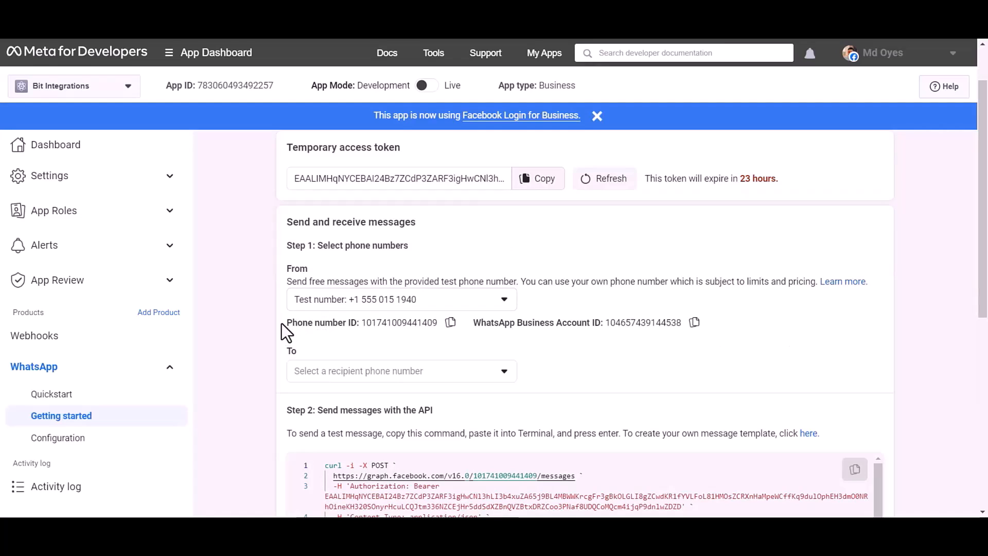
Review the phone number ID, Business Account ID and temporary access token on Getting started.
{"action": "double_click", "coordinate": [321, 322]}
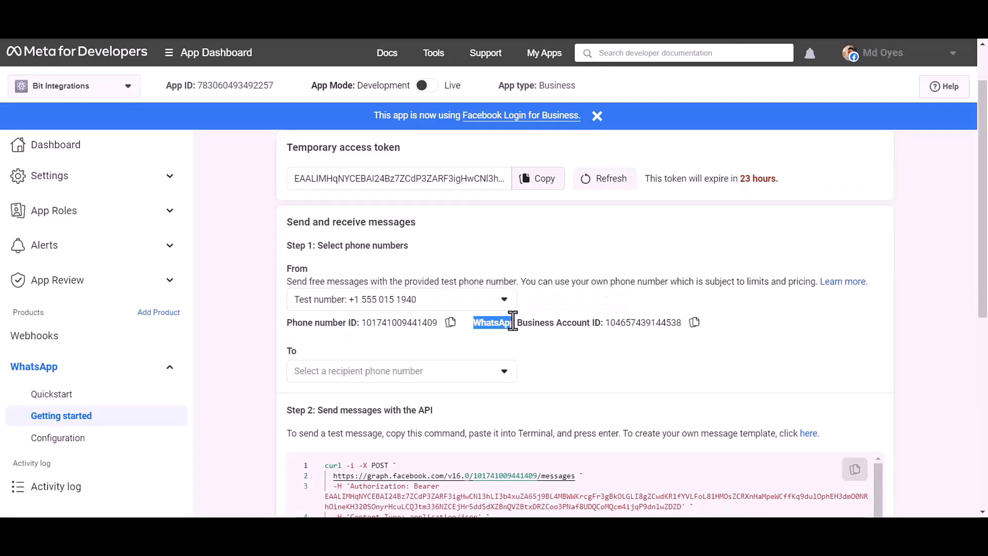
{"action": "left_click_drag", "start_coordinate": [476, 322], "coordinate": [599, 322]}
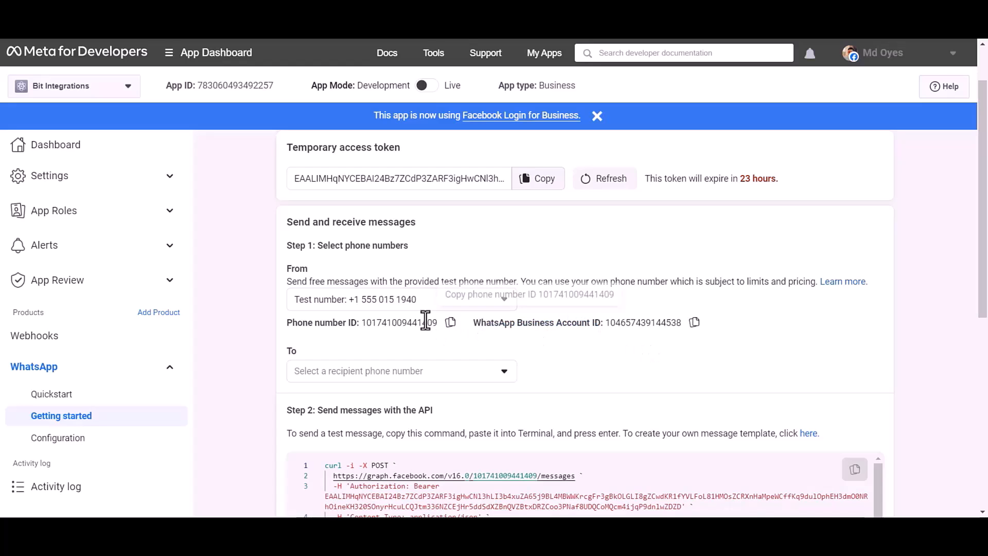
{"action": "left_click", "coordinate": [450, 322]}
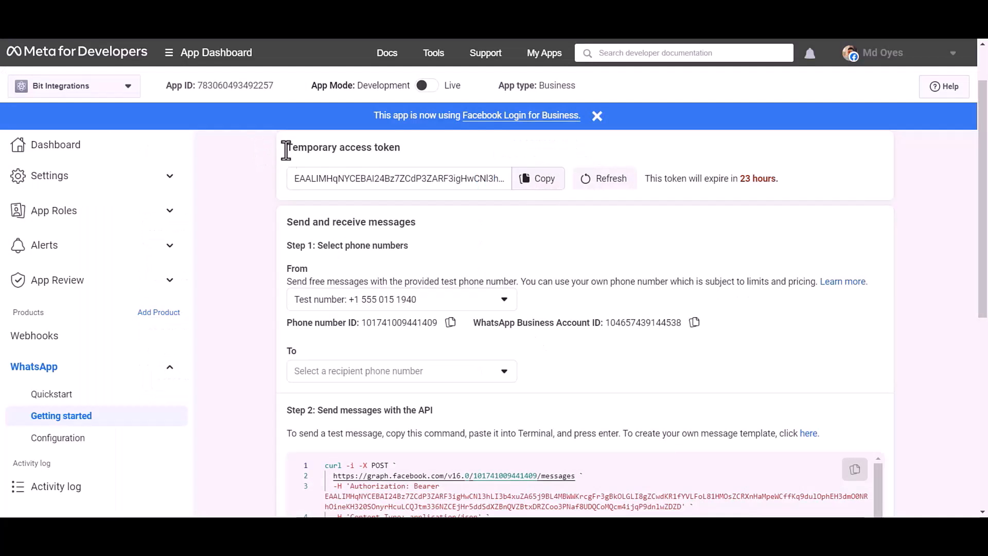
{"action": "double_click", "coordinate": [343, 148]}
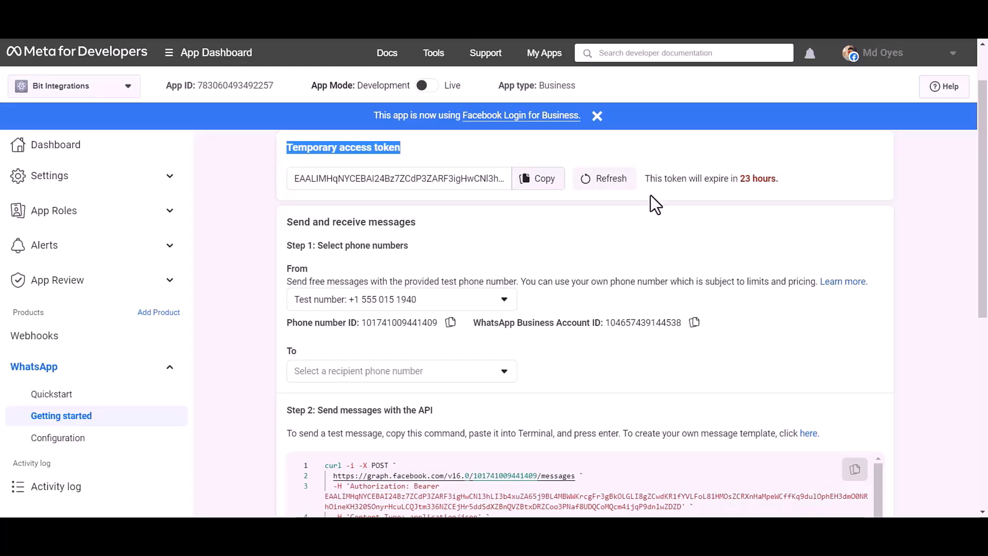
{"action": "left_click_drag", "start_coordinate": [644, 178], "coordinate": [739, 179]}
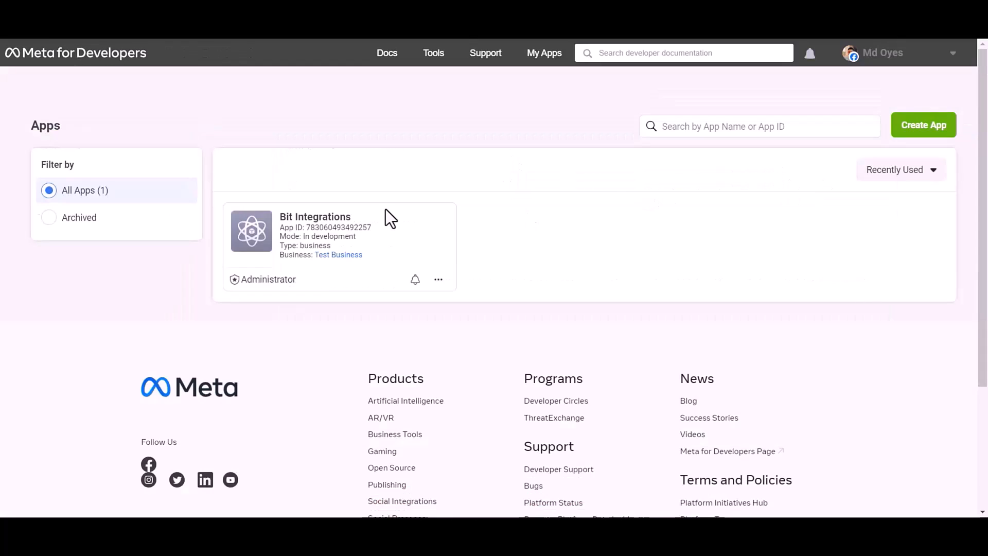
{"action": "mouse_move", "coordinate": [367, 233]}
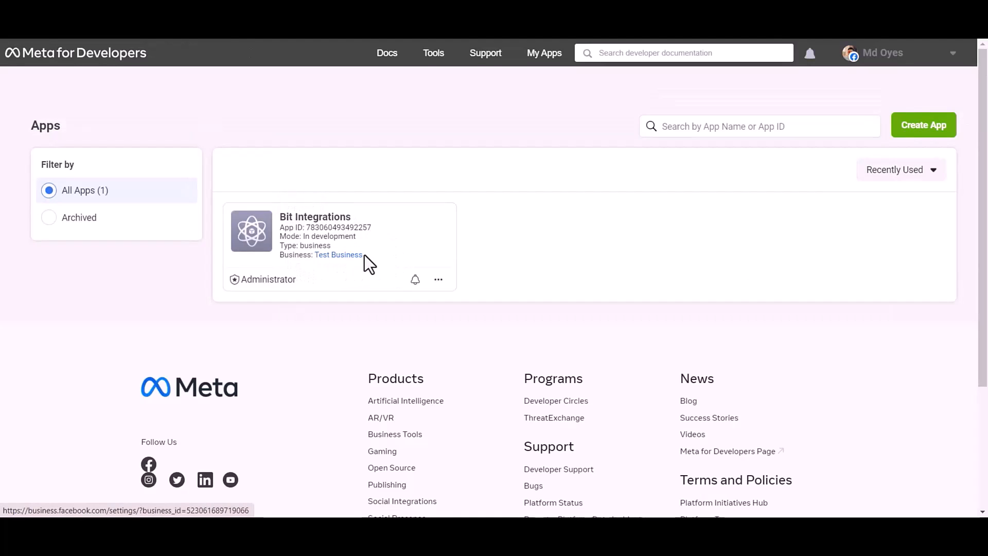
In Test Business settings, start a new system user named Oye.
{"action": "left_click", "coordinate": [337, 255]}
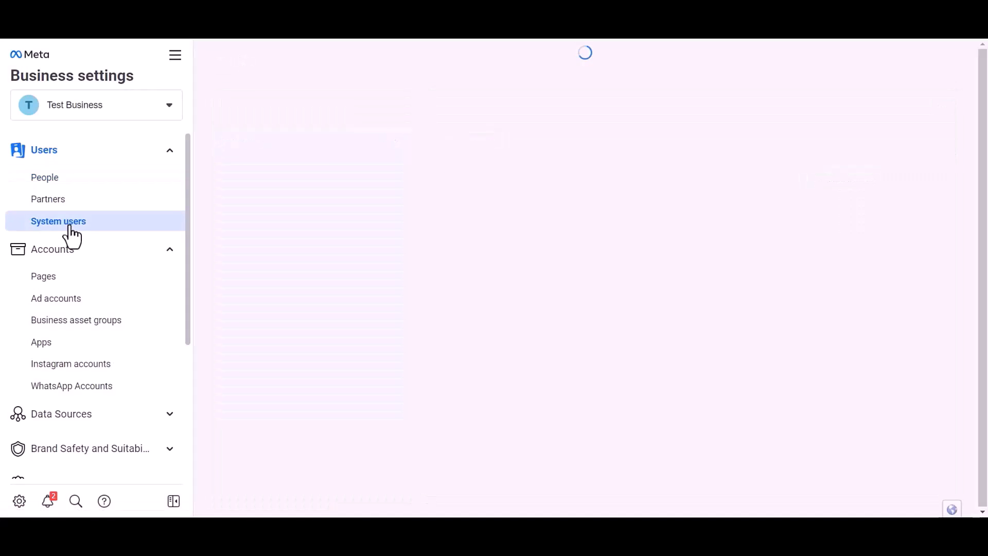
{"action": "left_click", "coordinate": [58, 221]}
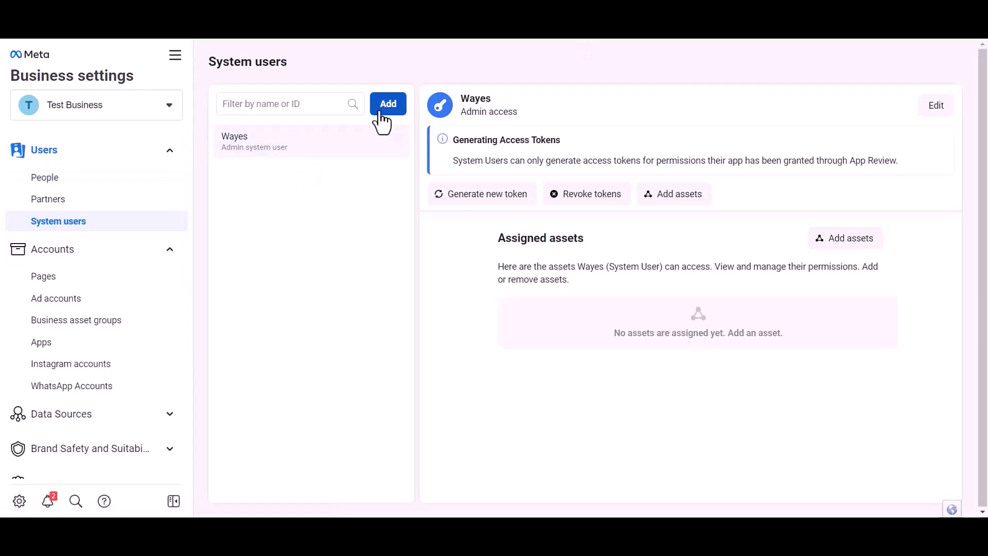
{"action": "left_click", "coordinate": [388, 103]}
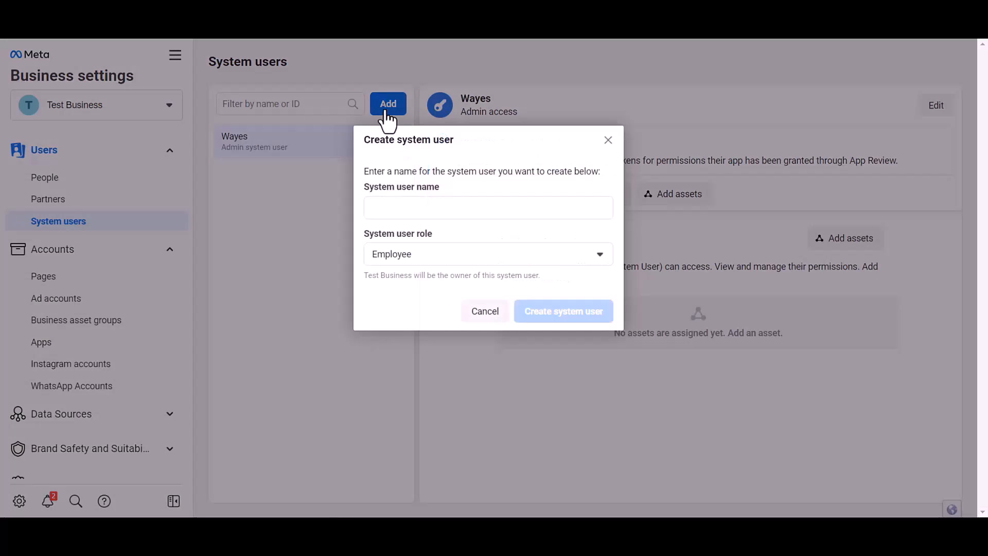
{"action": "left_click", "coordinate": [488, 208]}
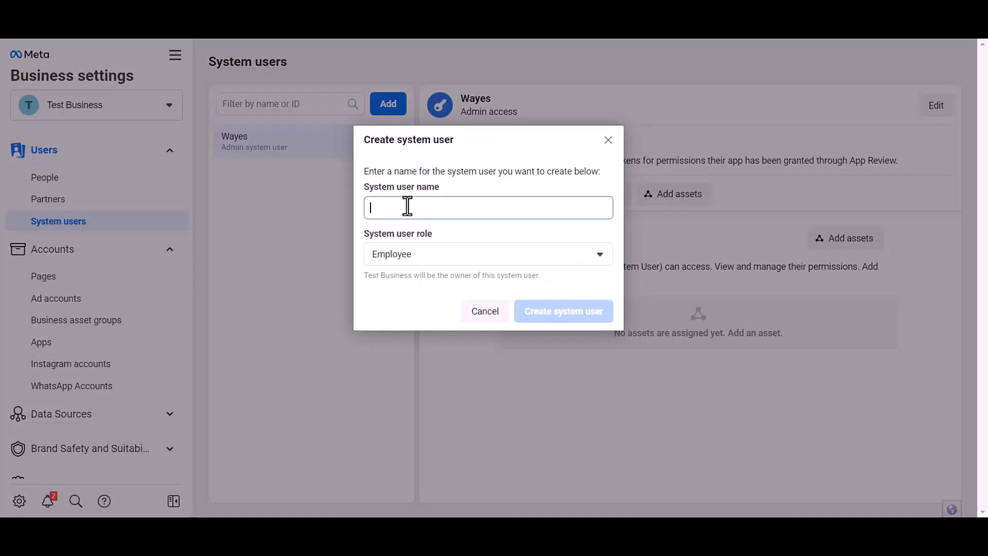
{"action": "type", "text": "Oyes"}
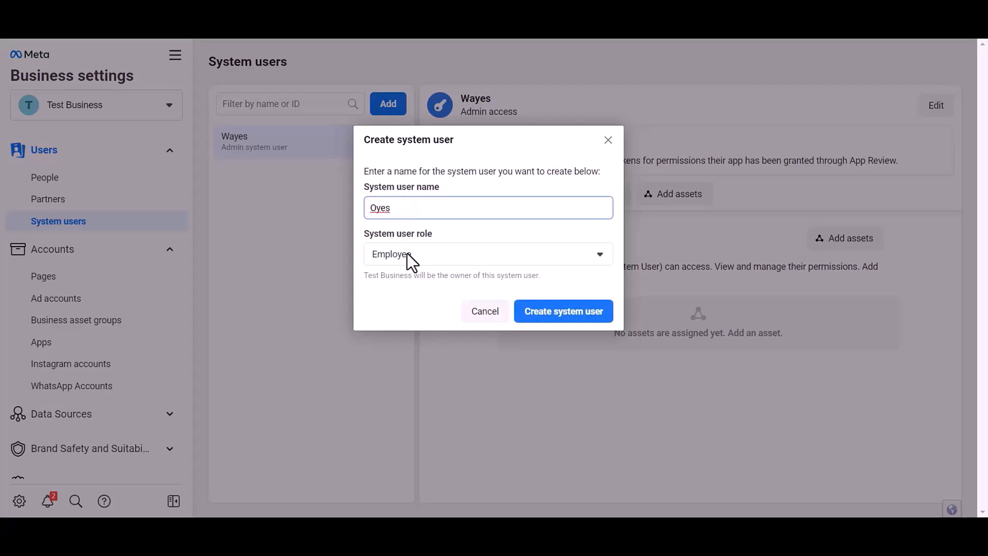
Attempt to create it as Admin and dismiss the one-admin limit error.
{"action": "left_click", "coordinate": [487, 254]}
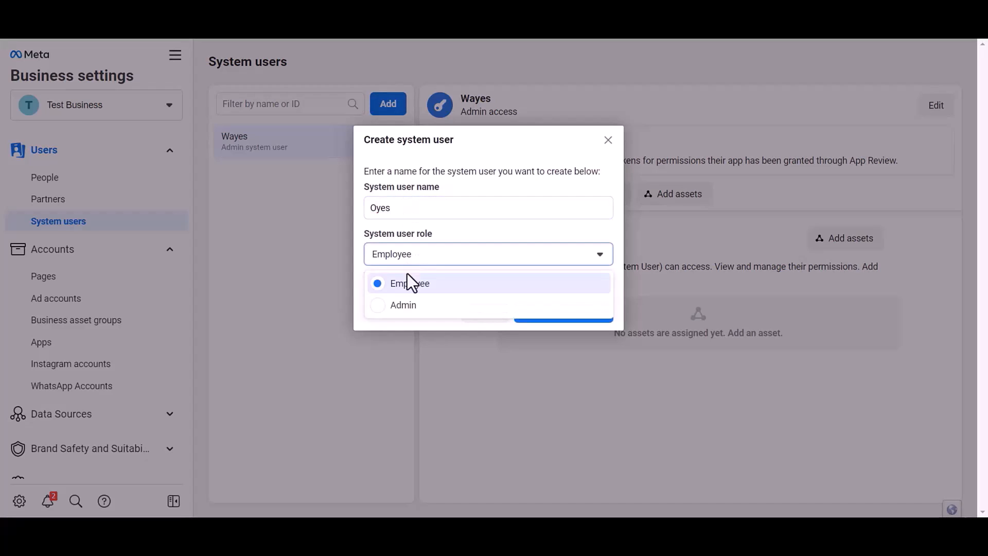
{"action": "left_click", "coordinate": [403, 306]}
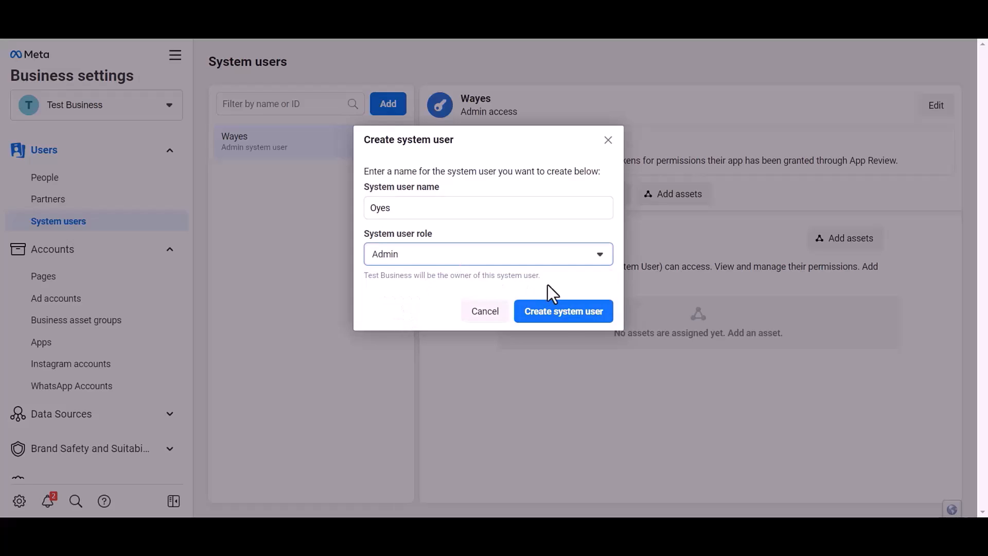
{"action": "left_click", "coordinate": [562, 310]}
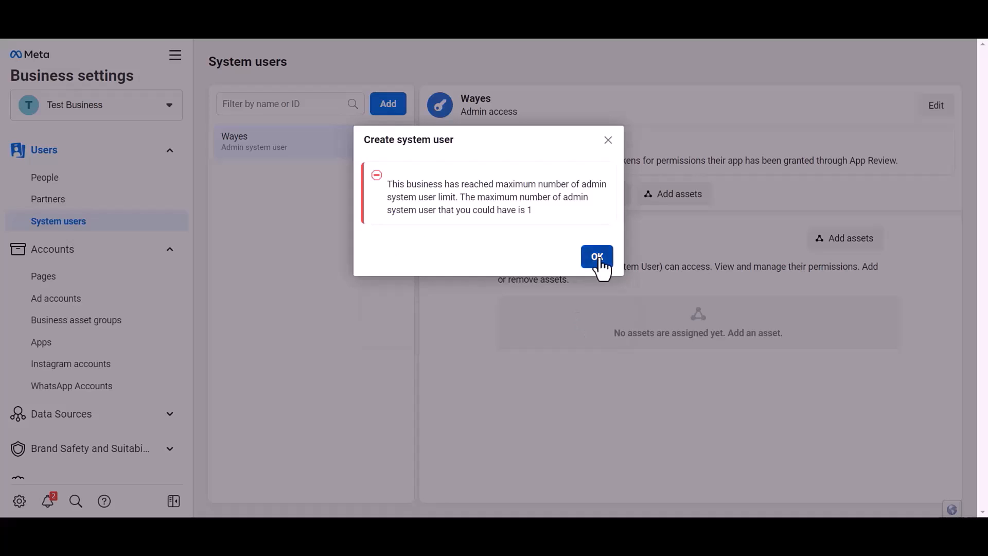
{"action": "left_click", "coordinate": [596, 257]}
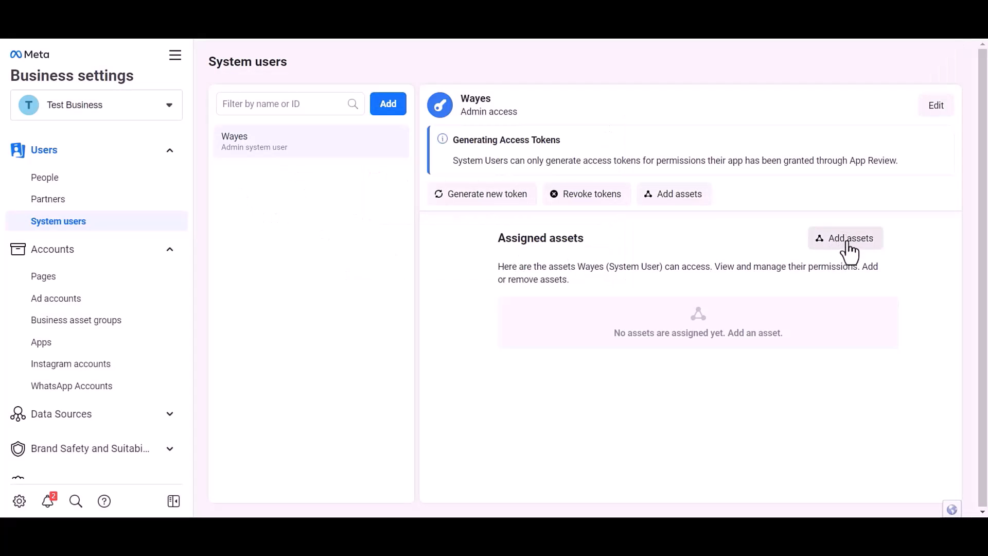
Assign the Bit Integrations app to the system user with full Manage app control.
{"action": "left_click", "coordinate": [844, 237]}
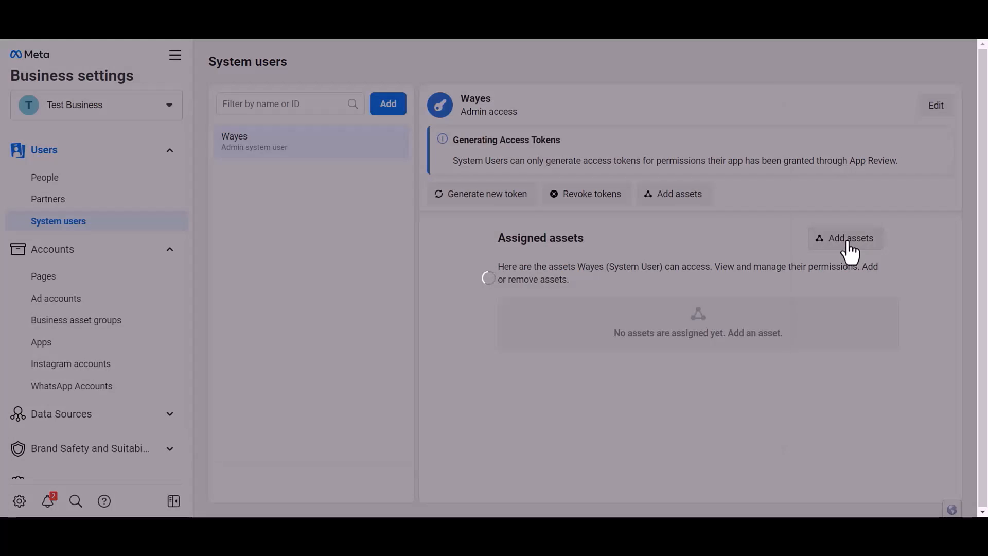
{"action": "left_click", "coordinate": [845, 238]}
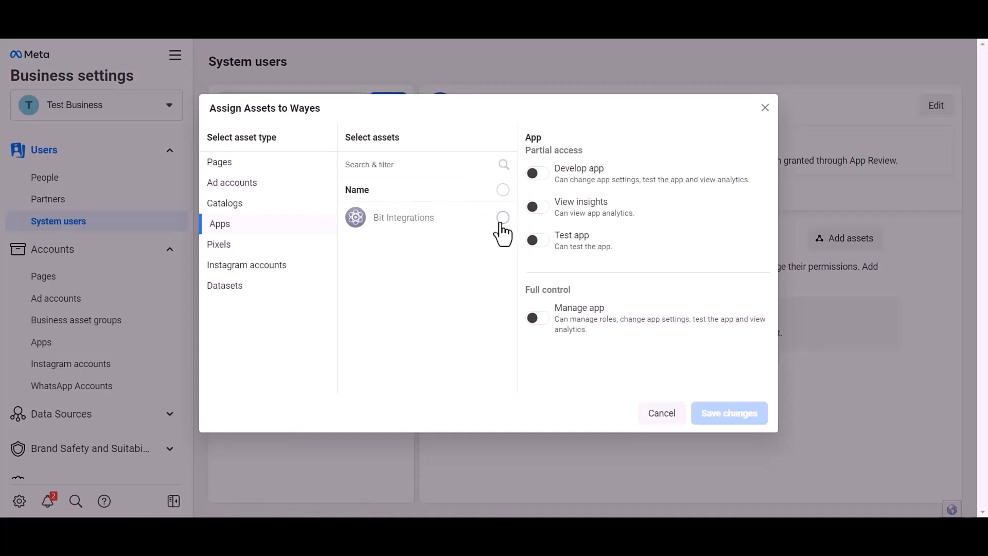
{"action": "left_click", "coordinate": [502, 217]}
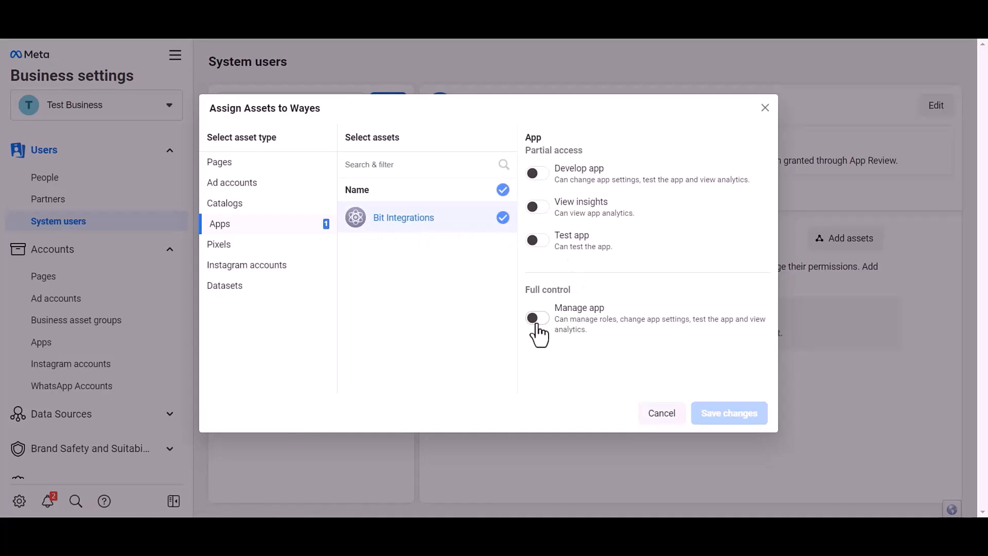
{"action": "left_click", "coordinate": [536, 316]}
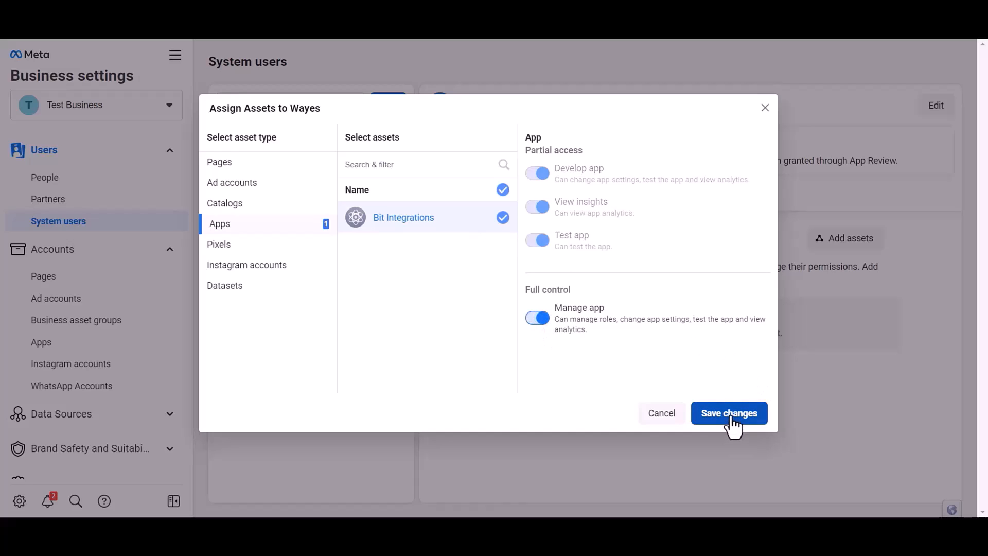
Save the app assignment and start a new token for Bit Integrations.
{"action": "left_click", "coordinate": [727, 412]}
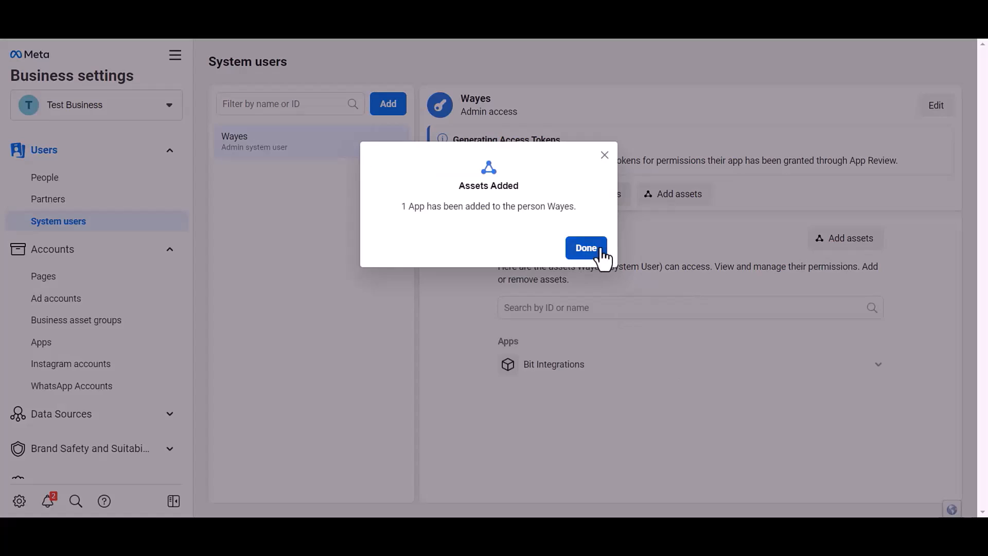
{"action": "left_click", "coordinate": [584, 247]}
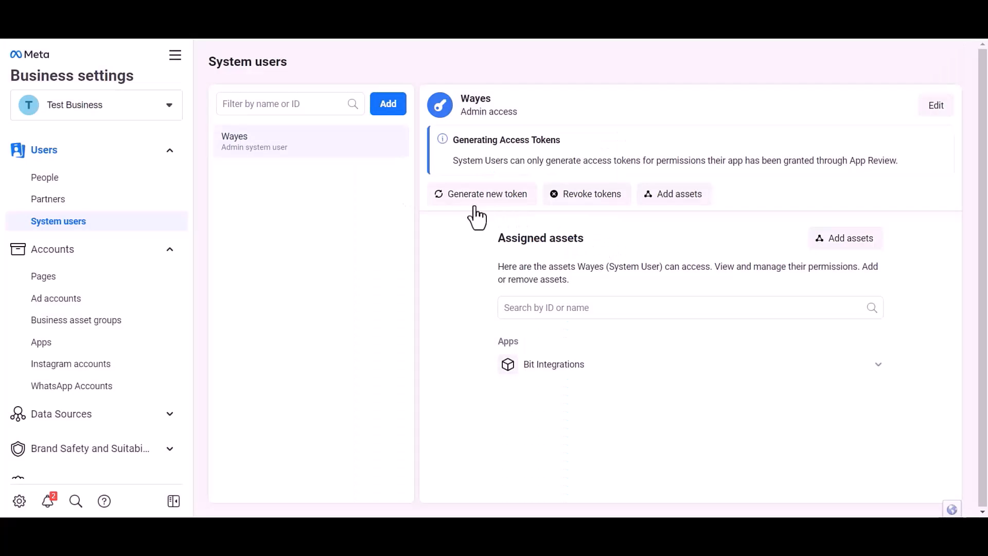
{"action": "mouse_move", "coordinate": [482, 194]}
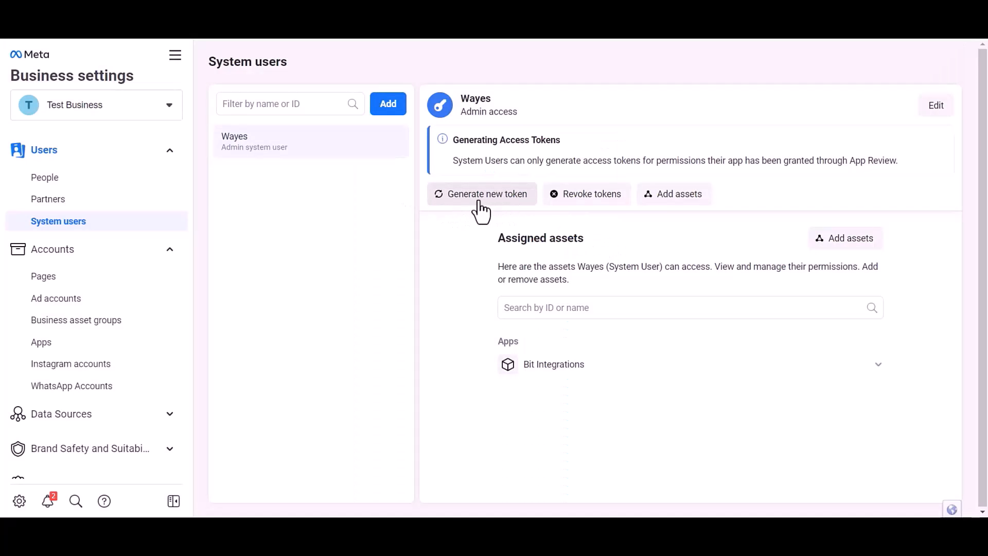
{"action": "left_click", "coordinate": [481, 194]}
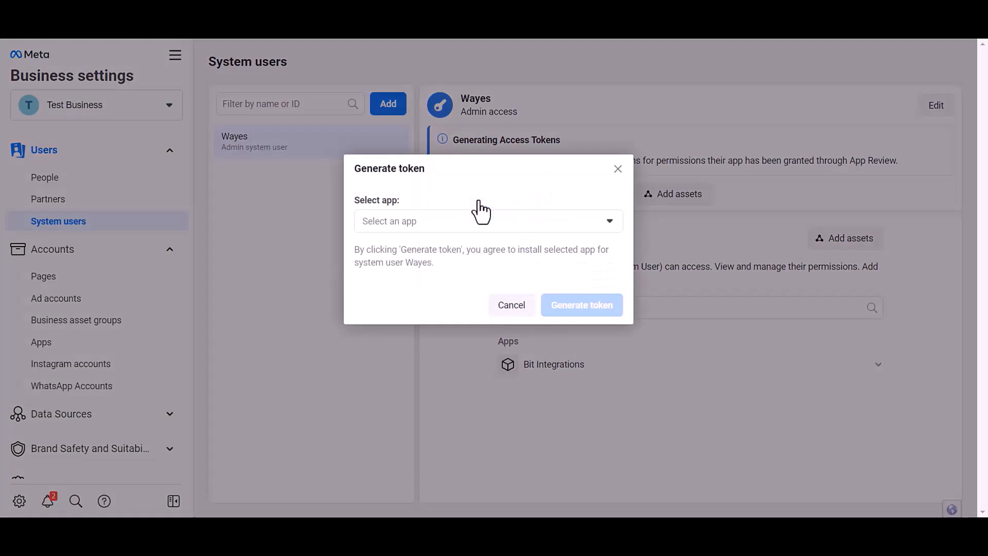
{"action": "left_click", "coordinate": [486, 221]}
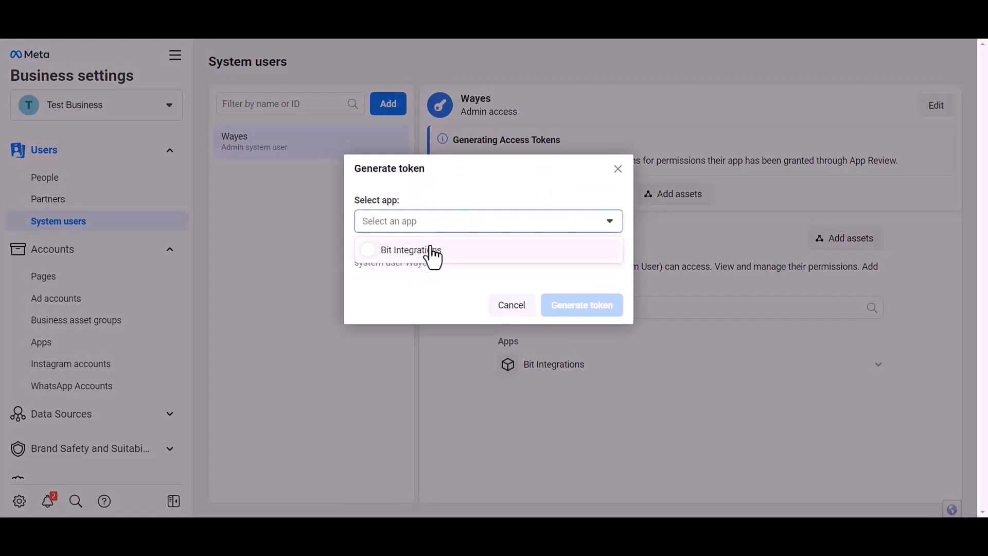
{"action": "left_click", "coordinate": [411, 250]}
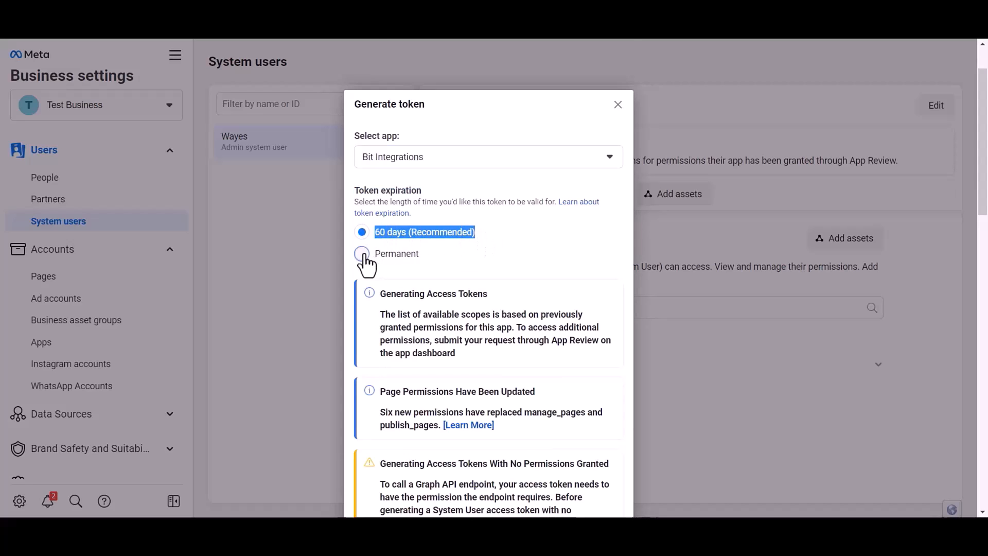
Generate the token with whatsapp_business_messaging and whatsapp_business_management permissions.
{"action": "scroll", "scroll_direction": "down", "scroll_amount": 3}
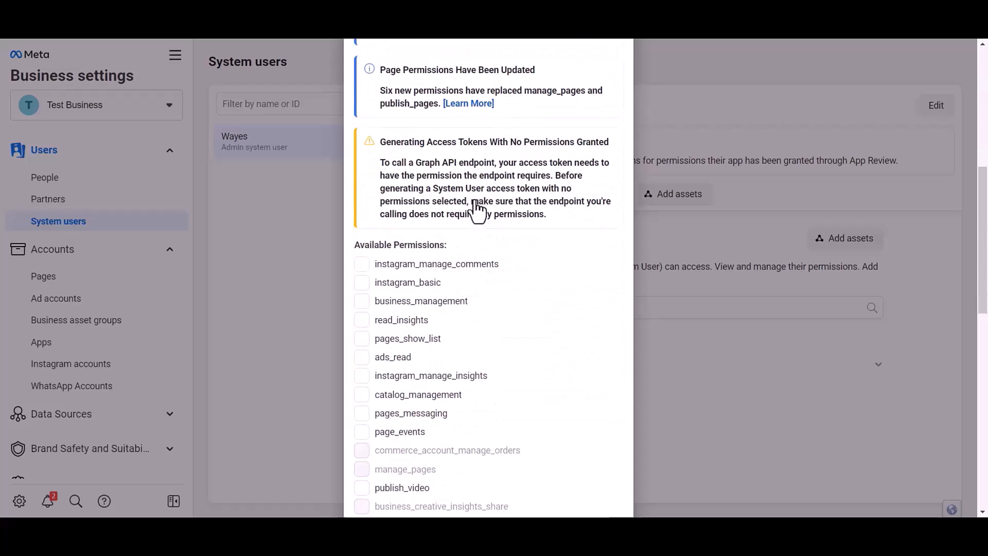
{"action": "scroll", "scroll_direction": "down", "scroll_amount": 3}
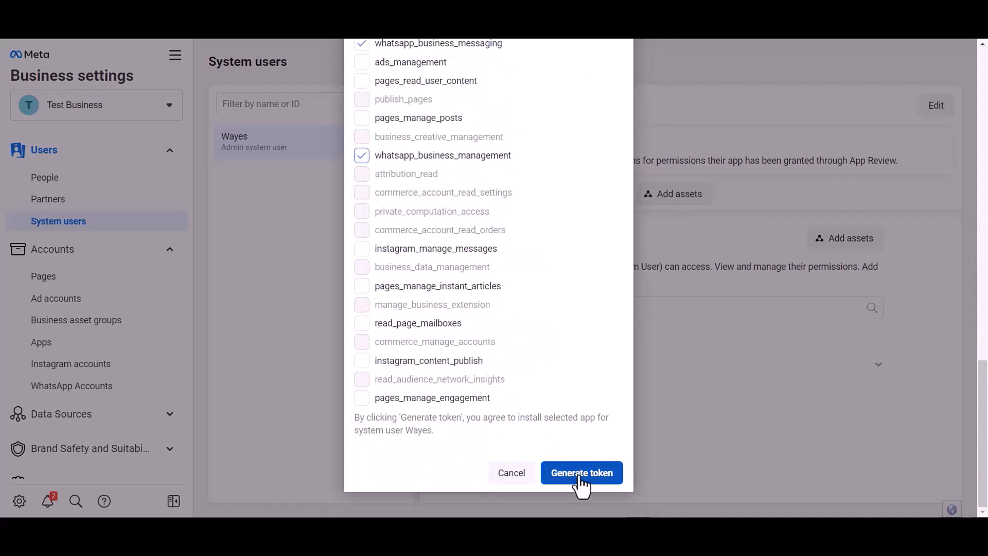
{"action": "left_click", "coordinate": [580, 472]}
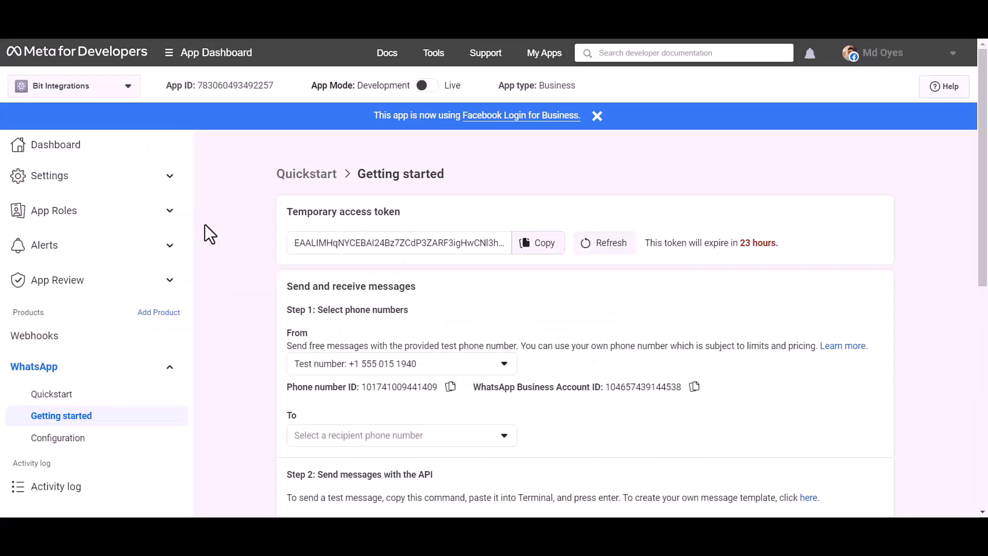
Add a WhatsApp Business profile named Bit Apps in the Automotive category.
{"action": "scroll", "scroll_direction": "down", "scroll_amount": 3}
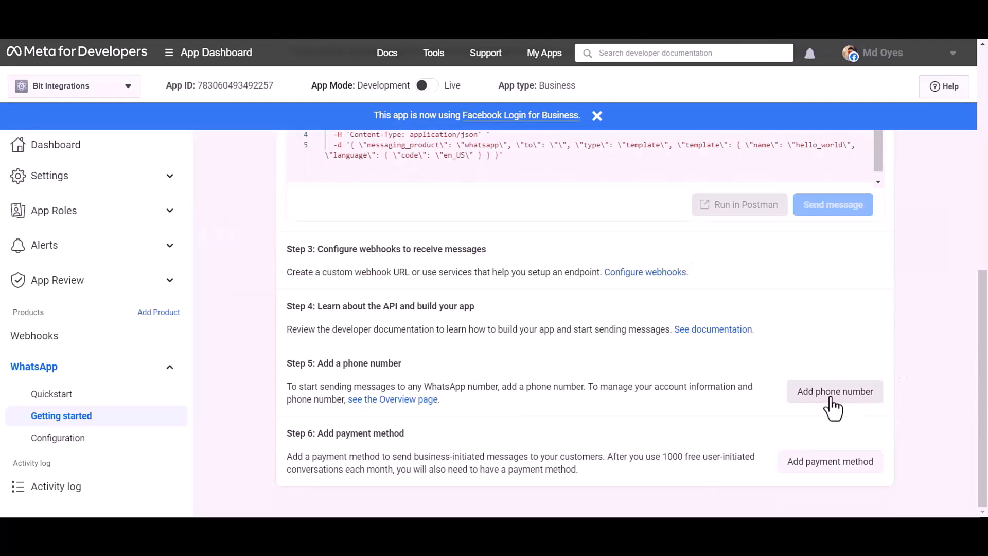
{"action": "left_click", "coordinate": [834, 392]}
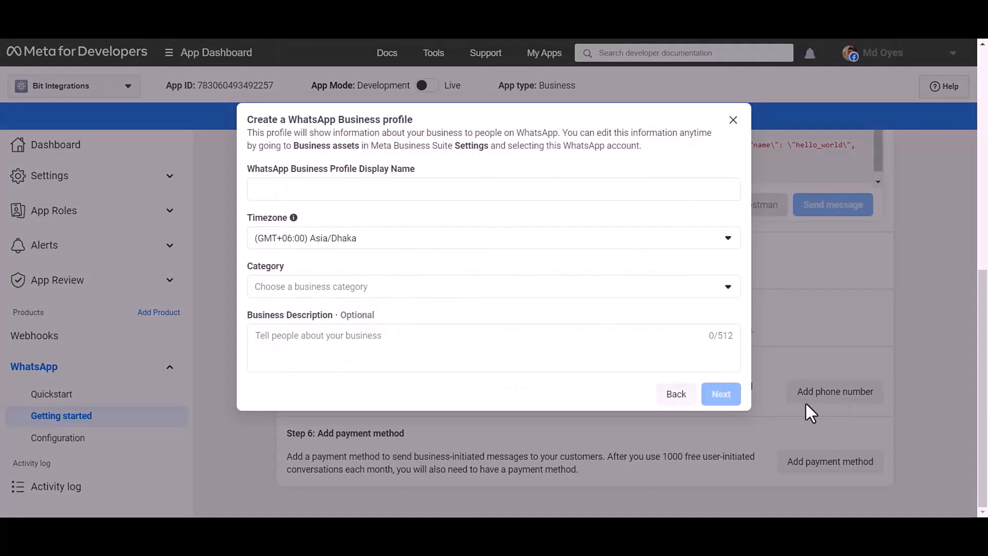
{"action": "left_click", "coordinate": [494, 188]}
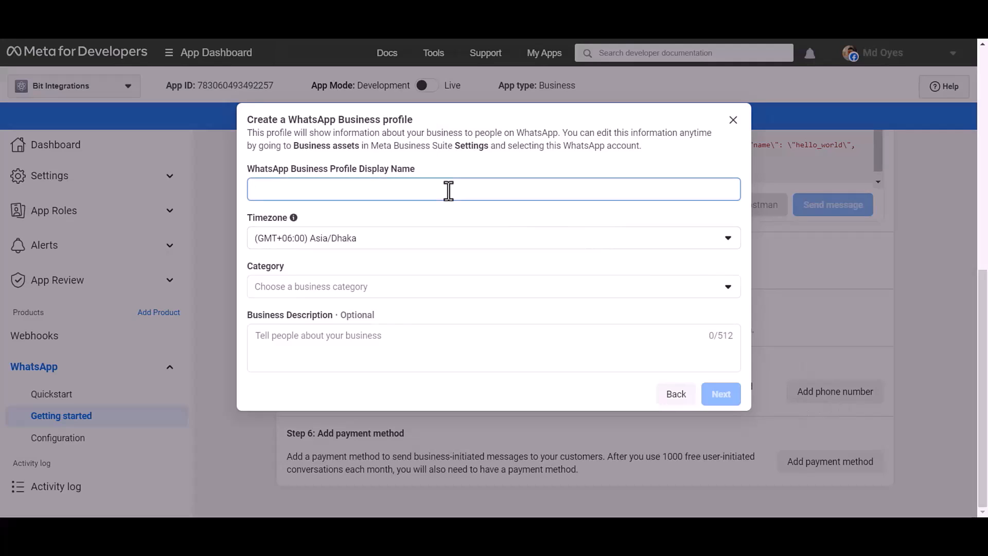
{"action": "type", "text": "Bit"}
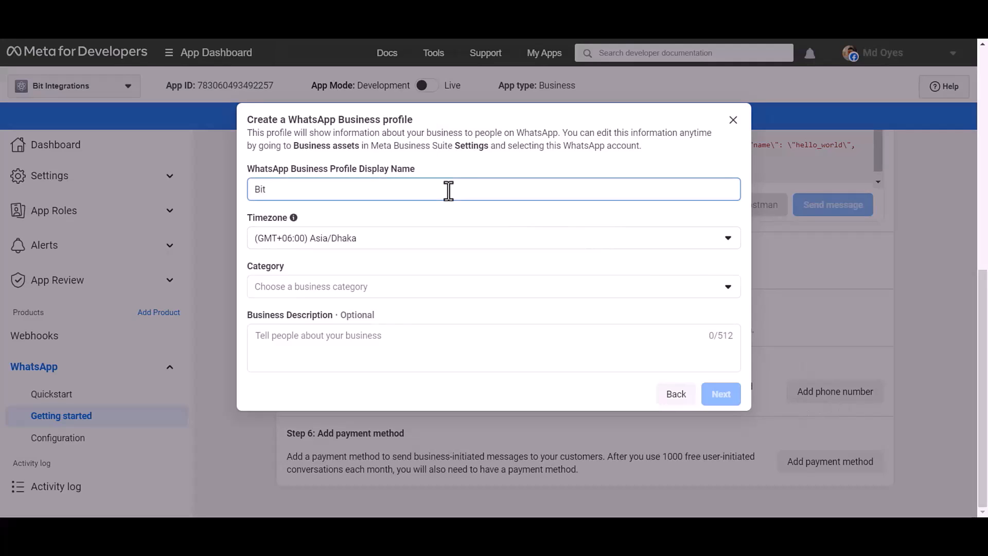
{"action": "left_click", "coordinate": [494, 286]}
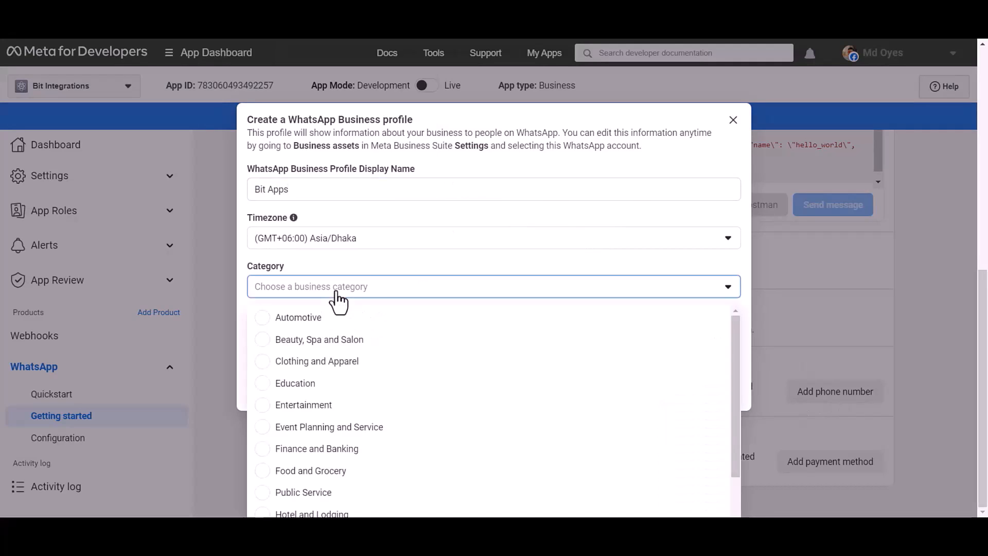
{"action": "left_click", "coordinate": [298, 317]}
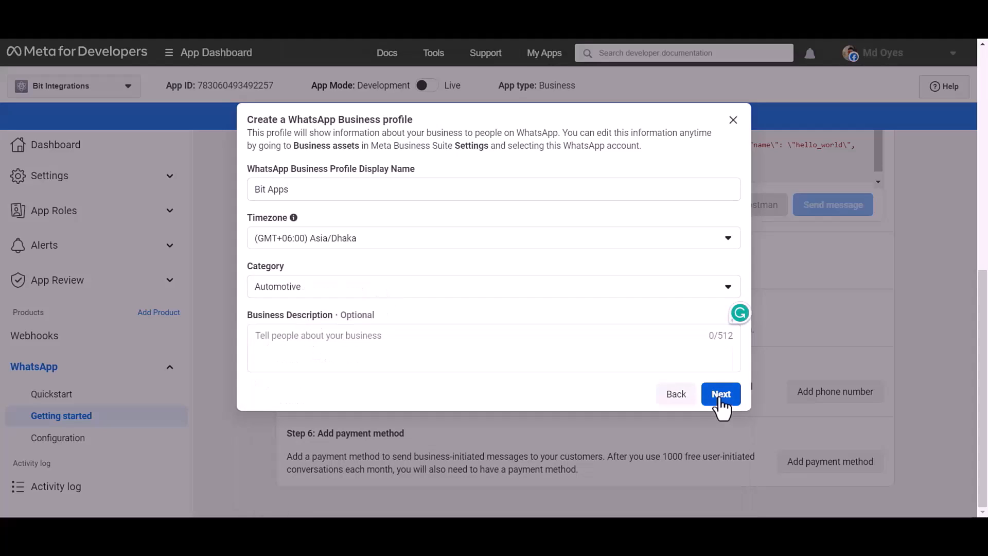
{"action": "left_click", "coordinate": [720, 394]}
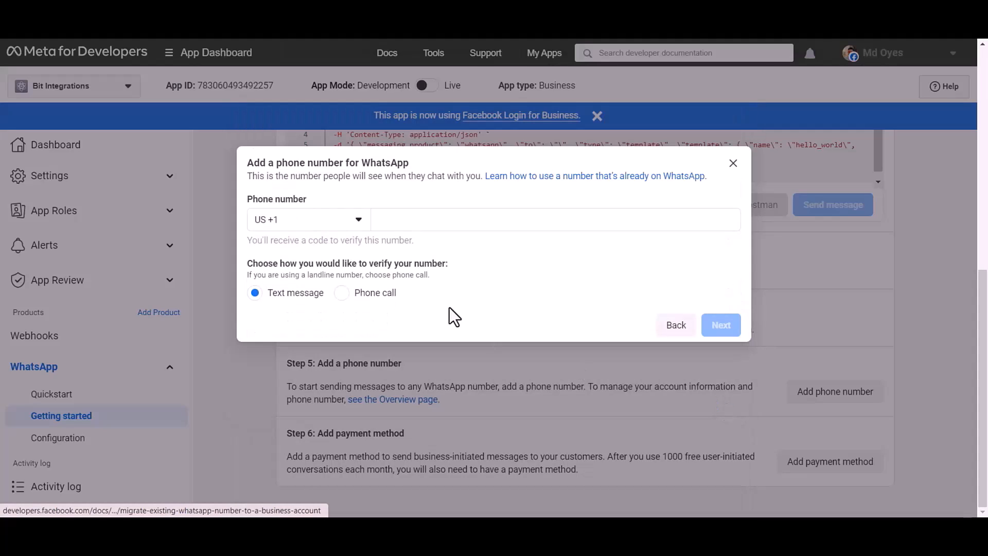
Verify a Bangladesh +880 phone number with its 6-digit code.
{"action": "left_click", "coordinate": [308, 219]}
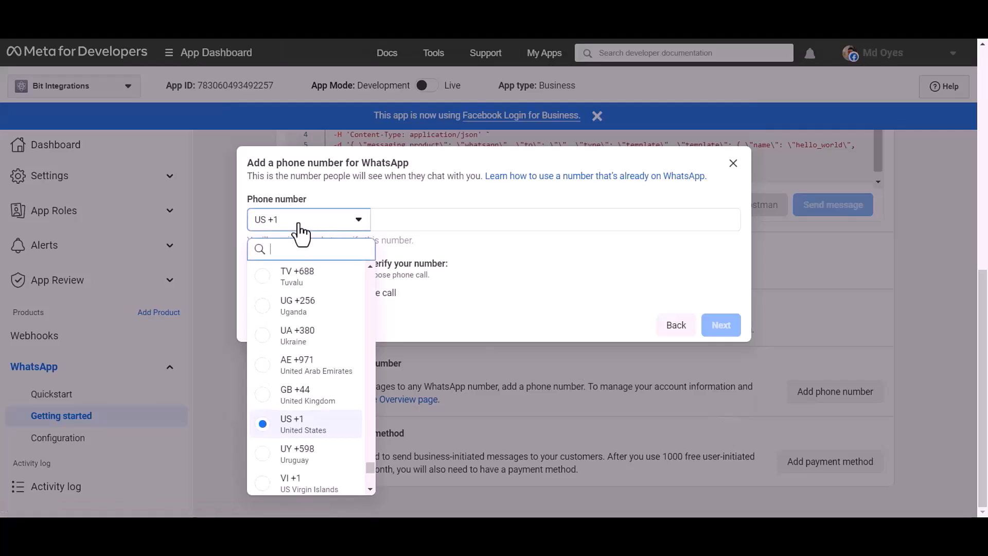
{"action": "mouse_move", "coordinate": [309, 252]}
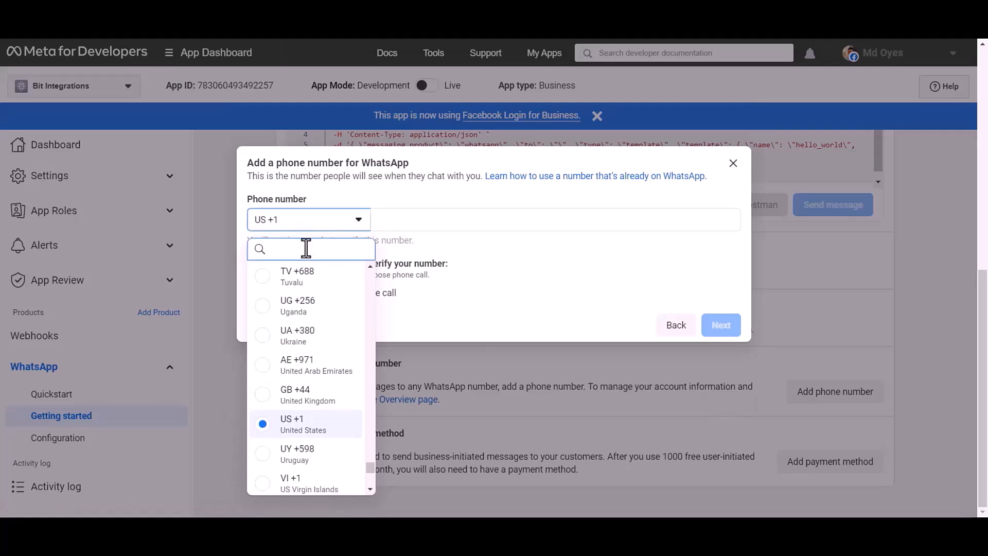
{"action": "type", "text": "banglades"}
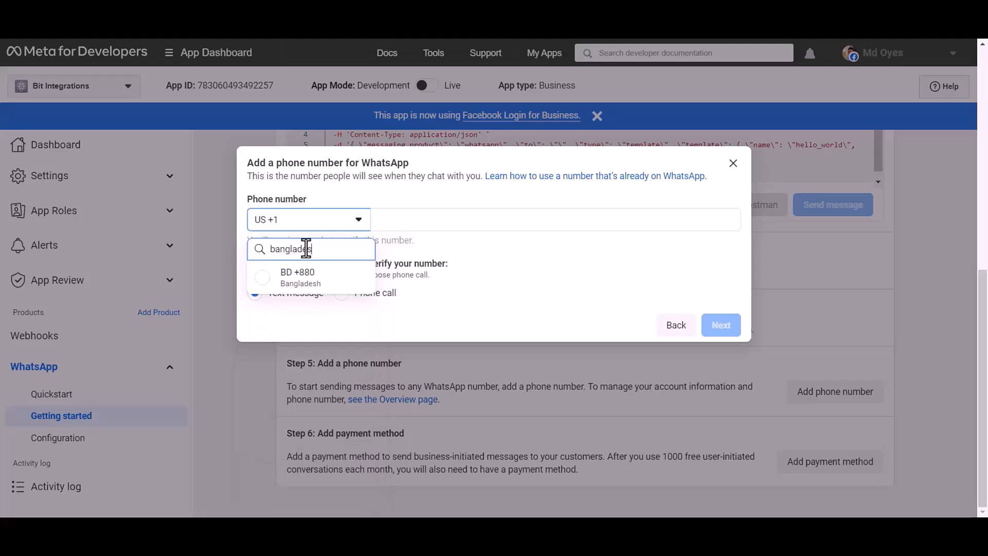
{"action": "left_click", "coordinate": [300, 277]}
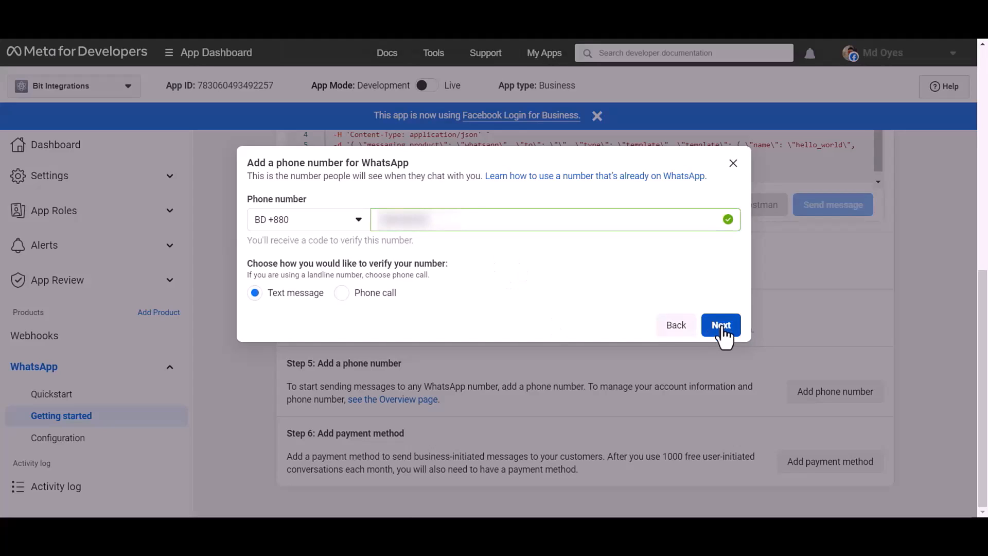
{"action": "left_click", "coordinate": [721, 325]}
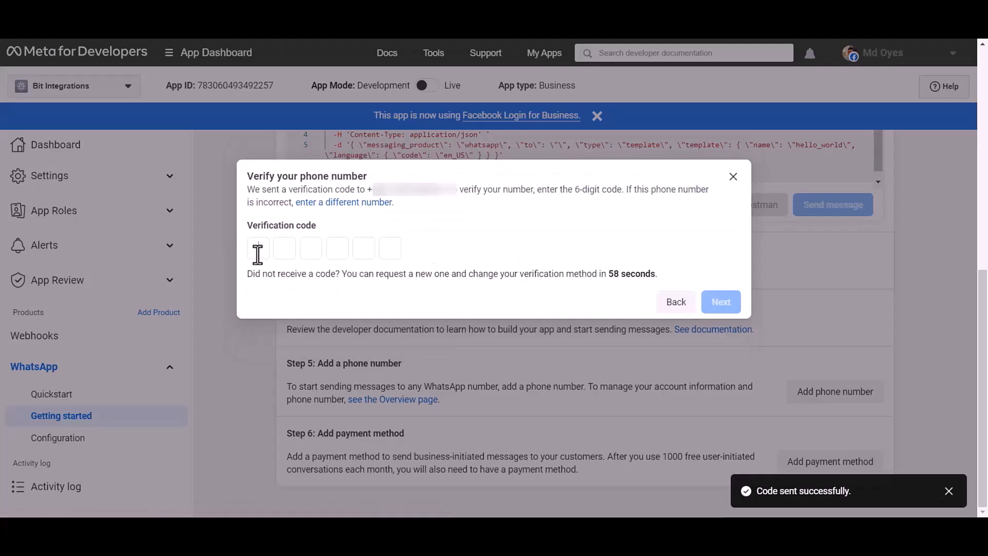
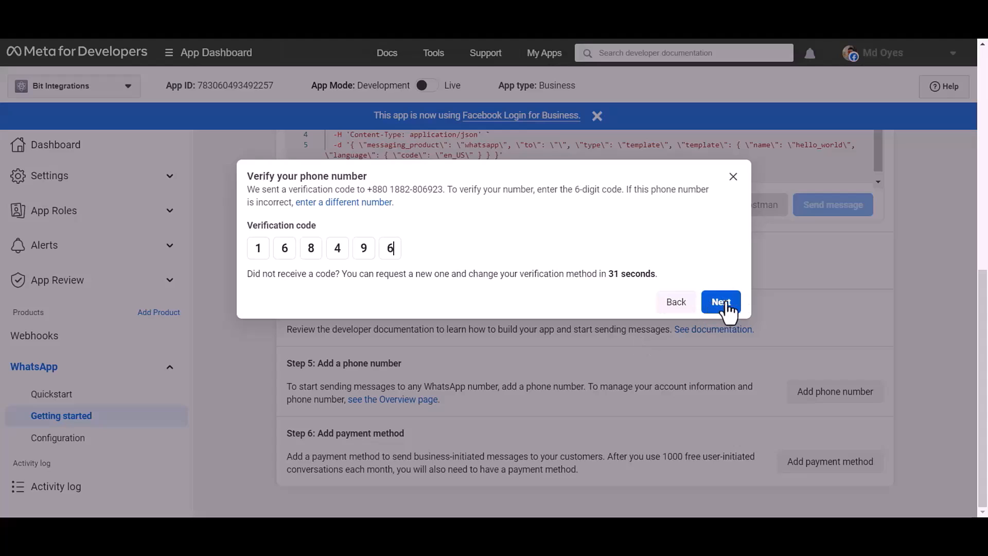
{"action": "left_click", "coordinate": [720, 302]}
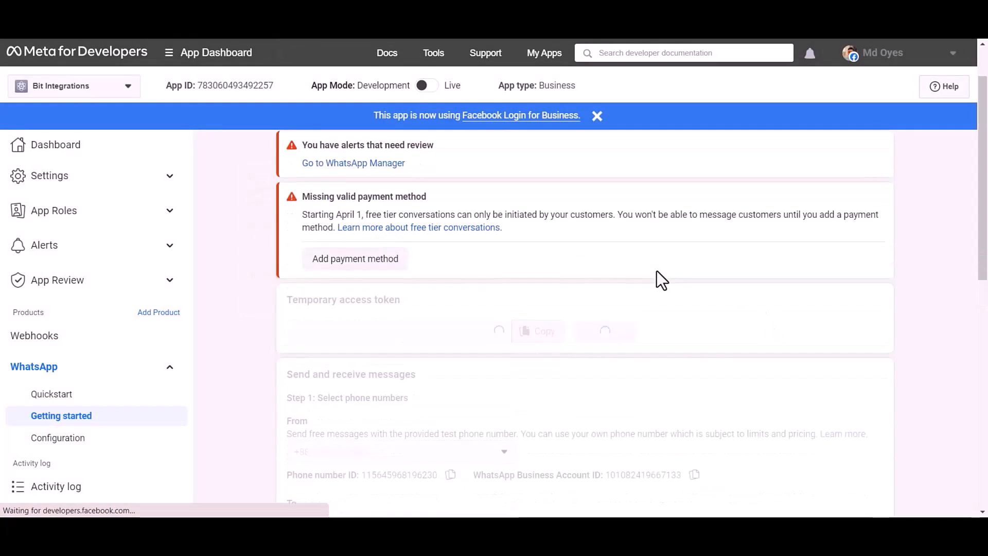
Authorize the WhatsApp credentials in Bit Integrations and continue to field mapping.
{"action": "scroll", "scroll_direction": "down", "scroll_amount": 3}
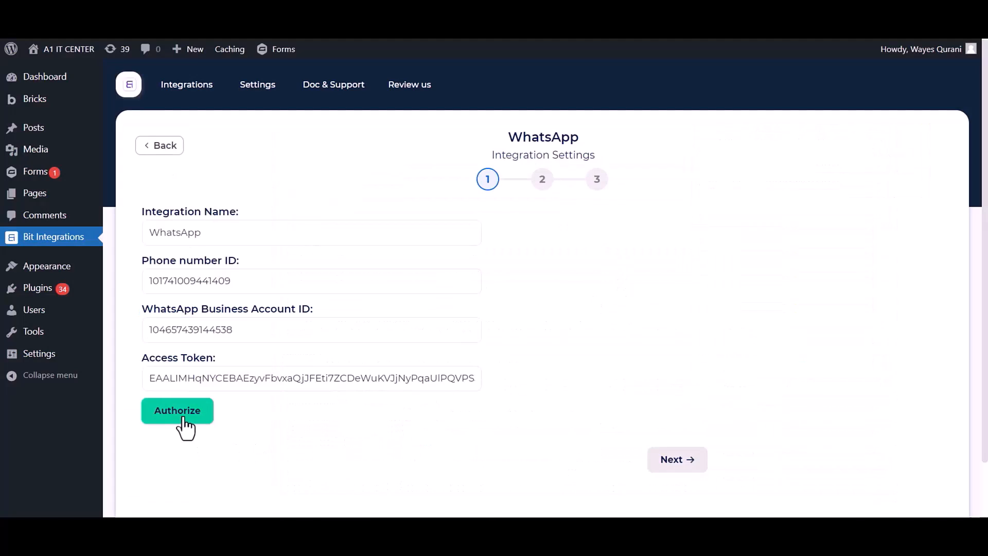
{"action": "left_click", "coordinate": [177, 410]}
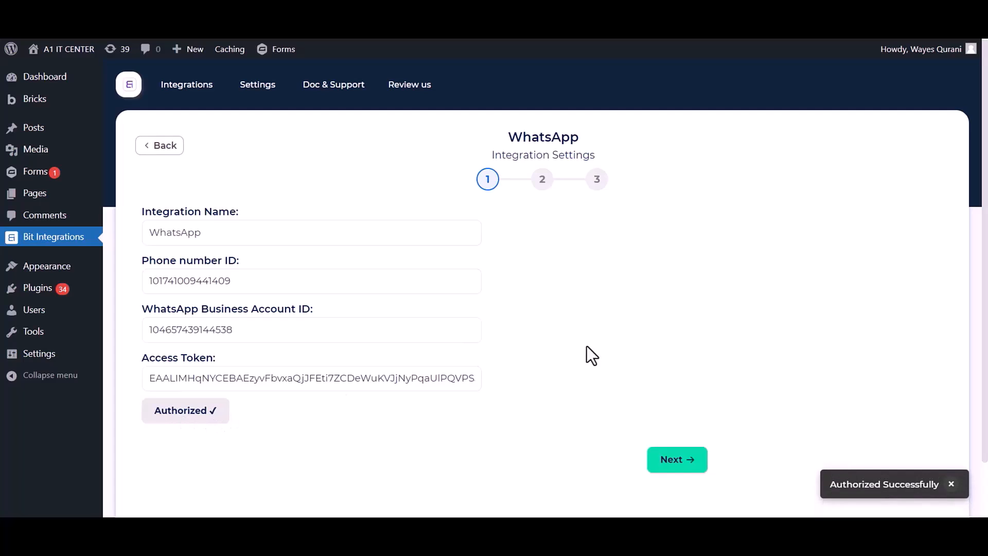
{"action": "scroll", "scroll_direction": "down", "scroll_amount": 3}
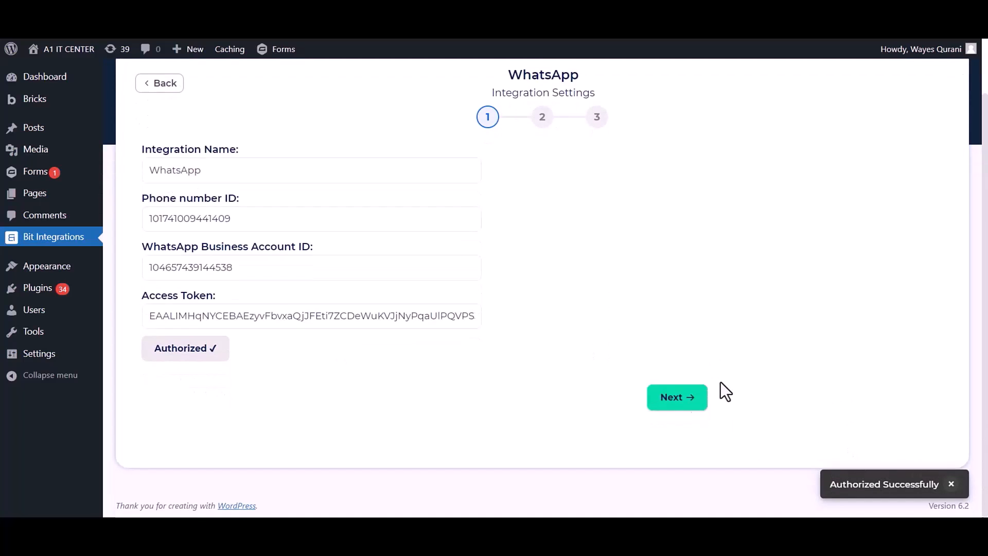
{"action": "left_click", "coordinate": [677, 396]}
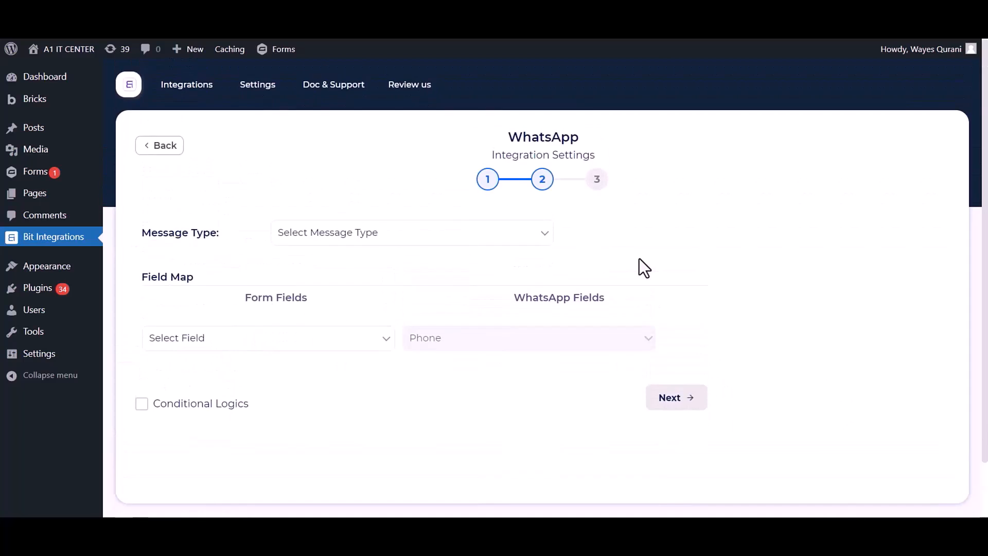
Set message type to Template and map the form's Phone field to WhatsApp Phone.
{"action": "left_click", "coordinate": [411, 232]}
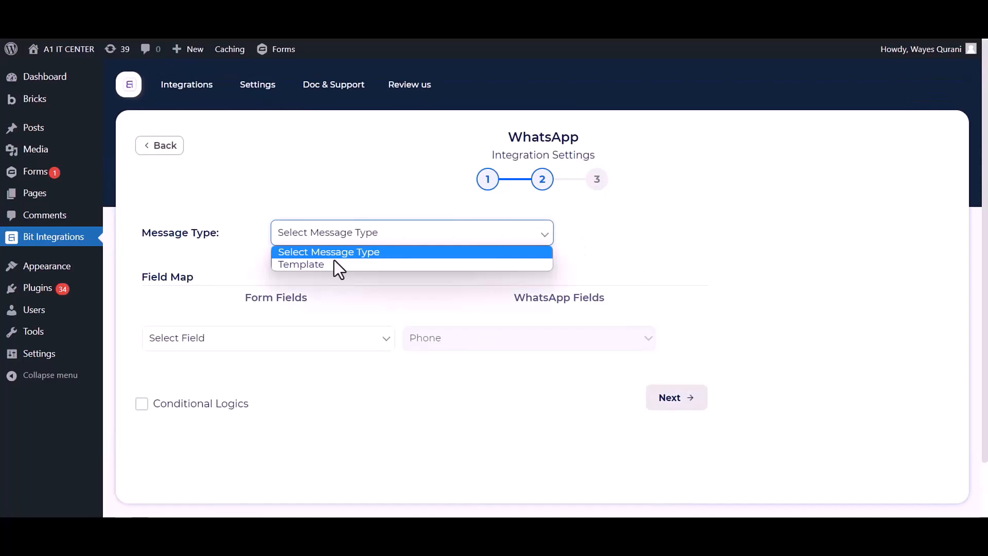
{"action": "left_click", "coordinate": [301, 264]}
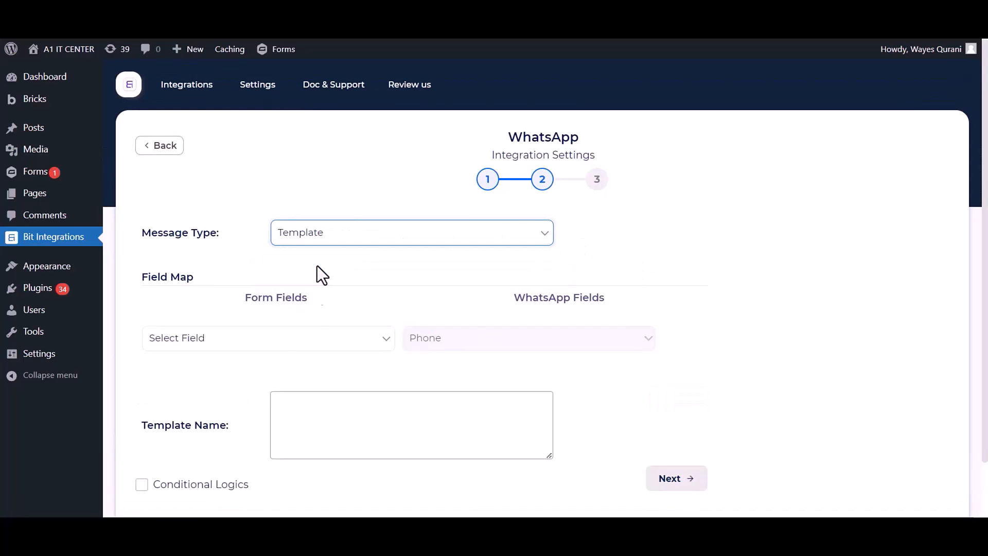
{"action": "left_click", "coordinate": [268, 338]}
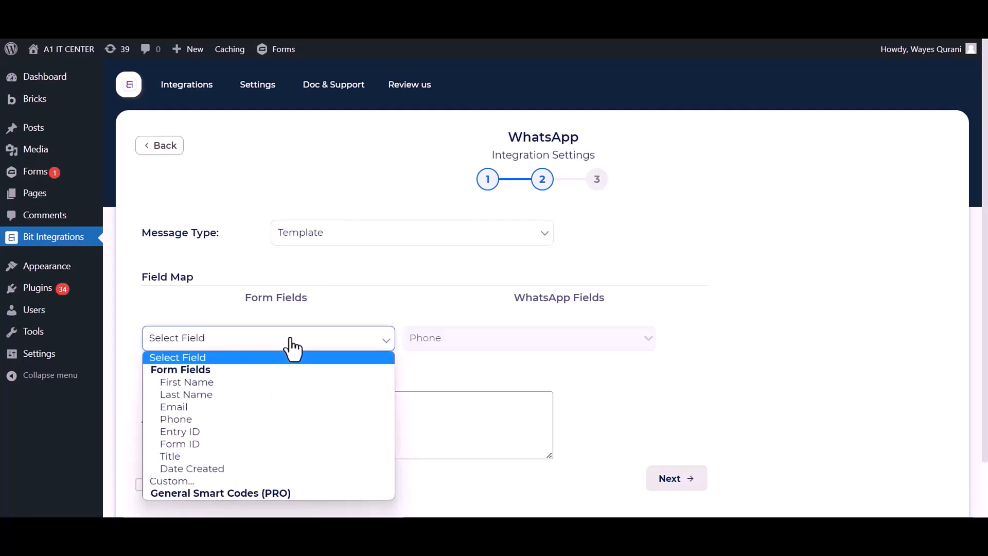
{"action": "left_click", "coordinate": [176, 419]}
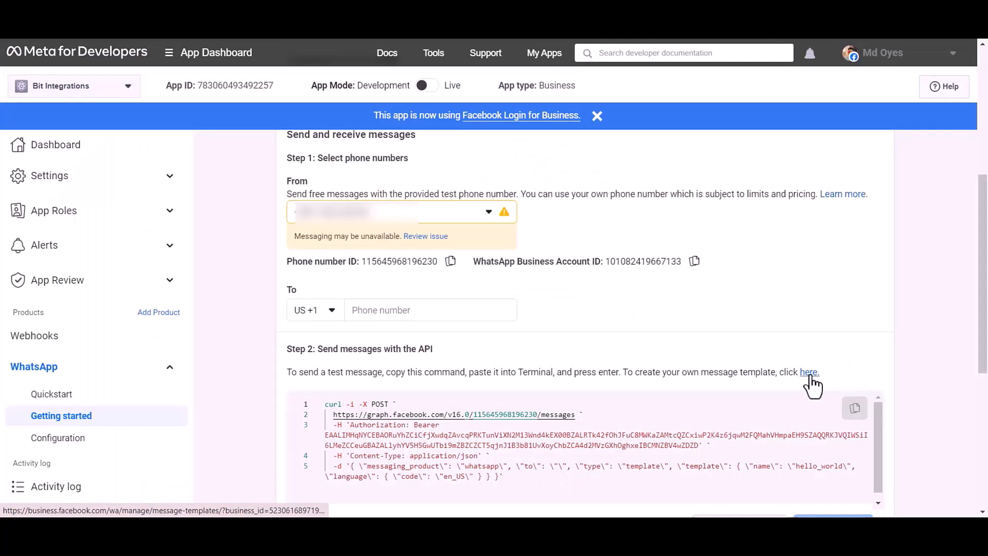
Check the template name on Meta's message templates page.
{"action": "left_click", "coordinate": [808, 371]}
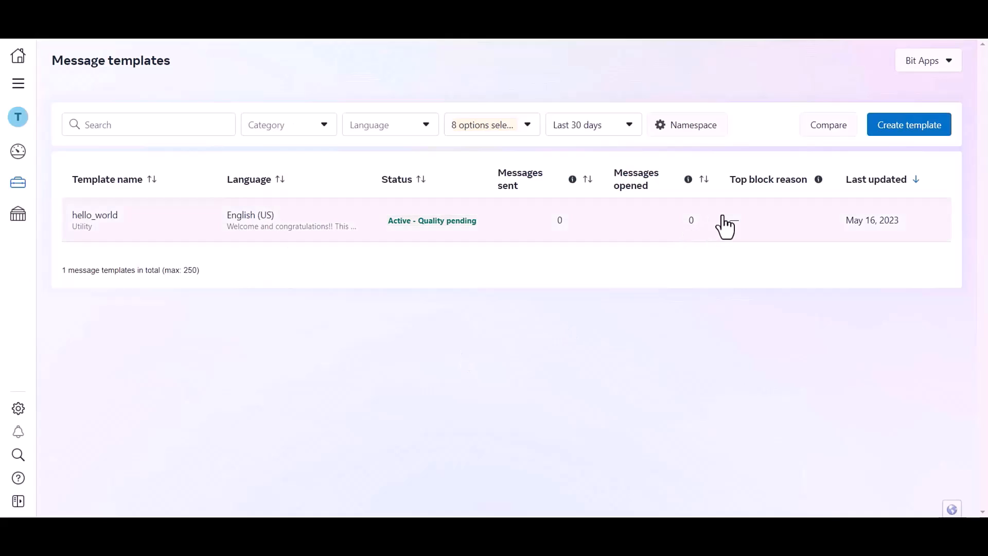
{"action": "left_click", "coordinate": [95, 220]}
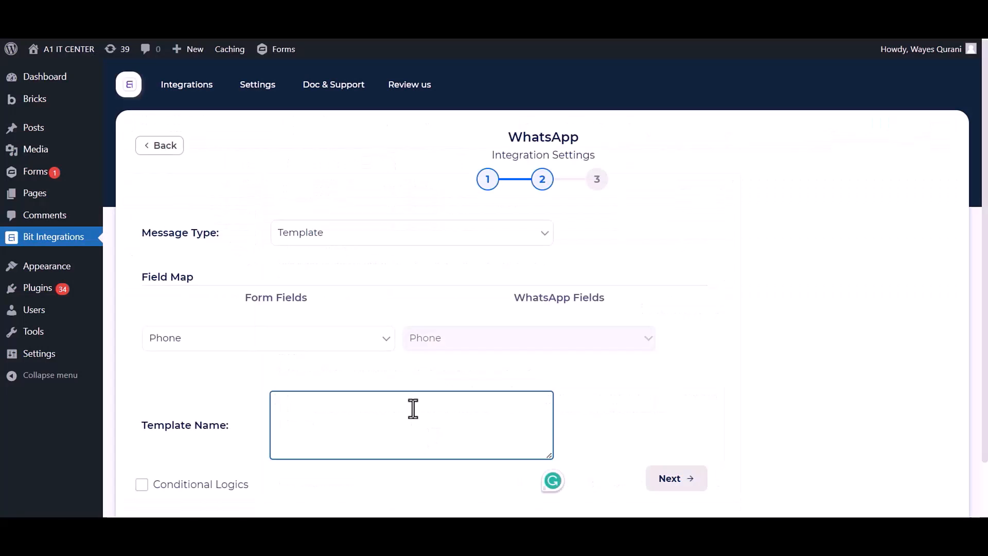
Use the hello_world template and finish the WhatsApp integration, reaching Successfully Integrated.
{"action": "type", "text": "hello_world"}
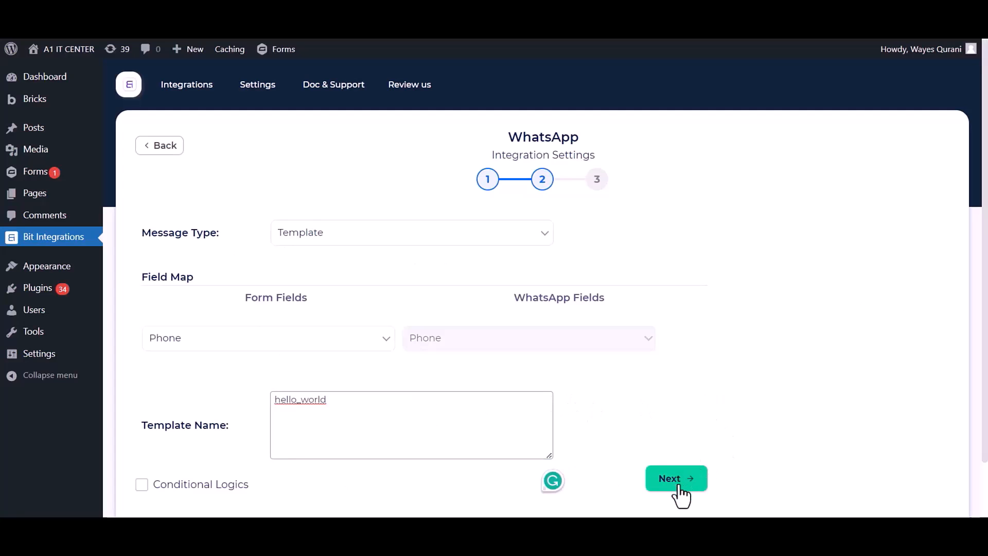
{"action": "left_click", "coordinate": [676, 478]}
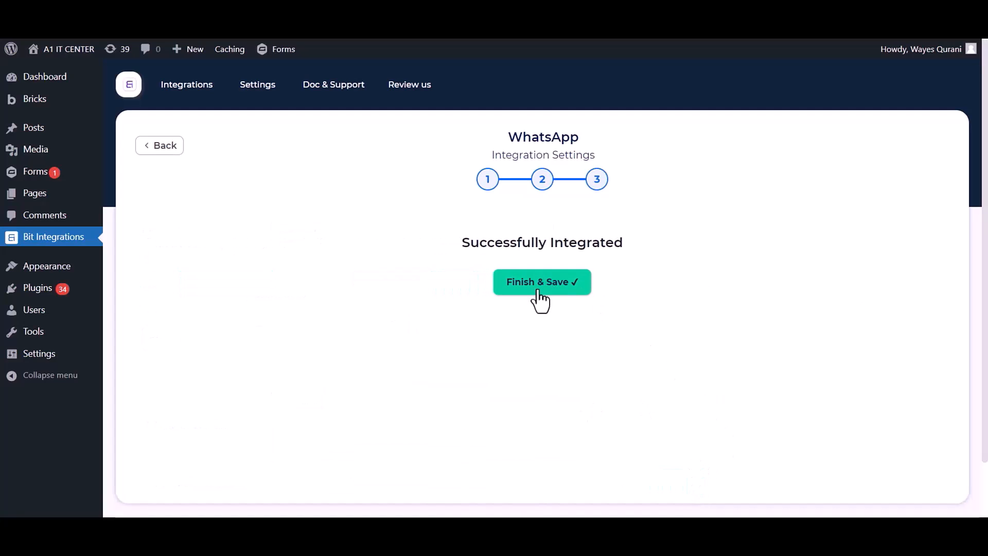
{"action": "left_click", "coordinate": [541, 282]}
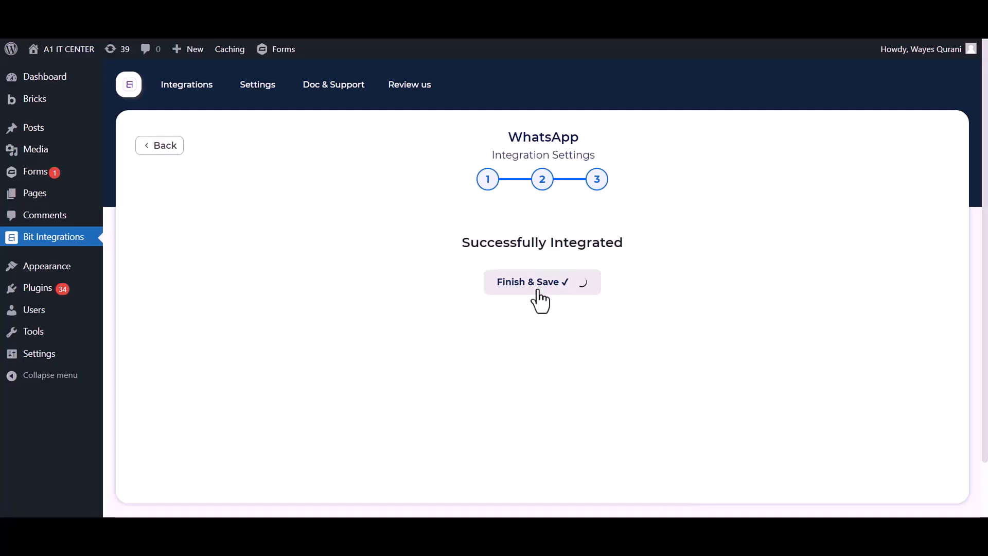
{"action": "left_click", "coordinate": [541, 281]}
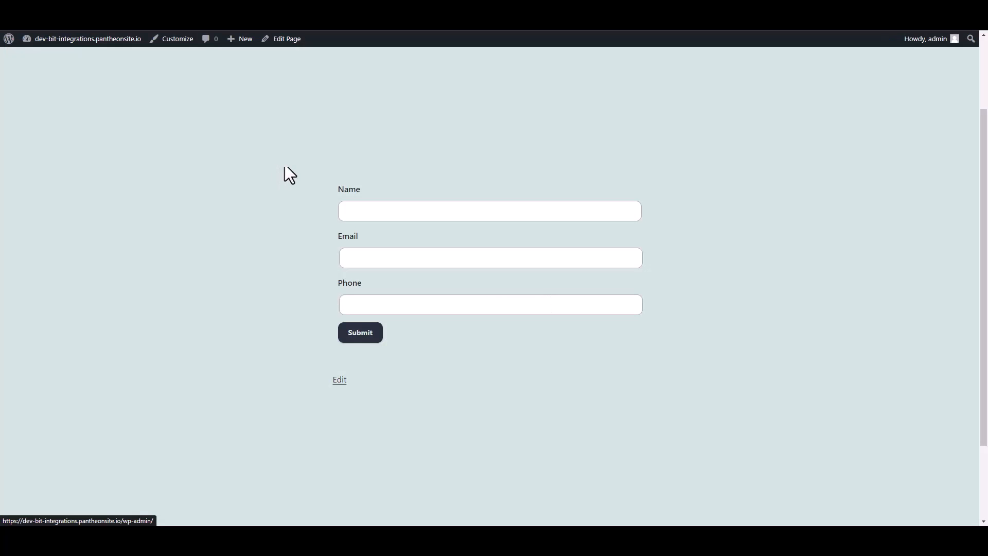
{"action": "left_click", "coordinate": [489, 210]}
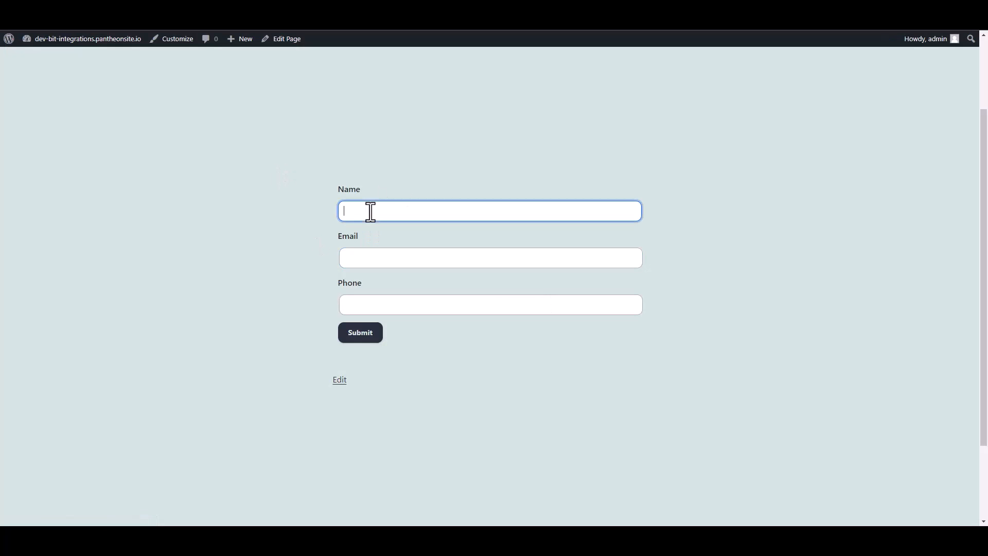
{"action": "type", "text": "Bit Integrations"}
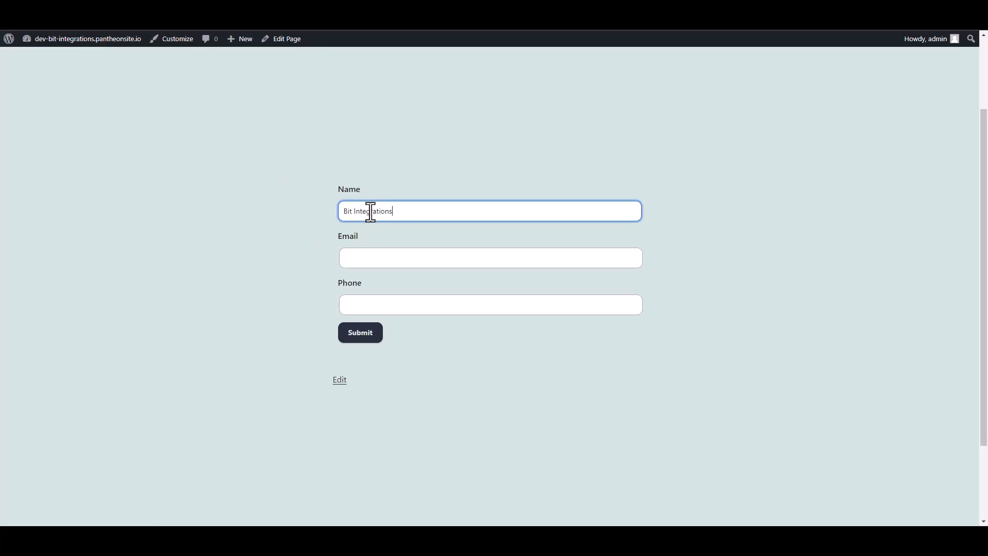
{"action": "left_click", "coordinate": [489, 258]}
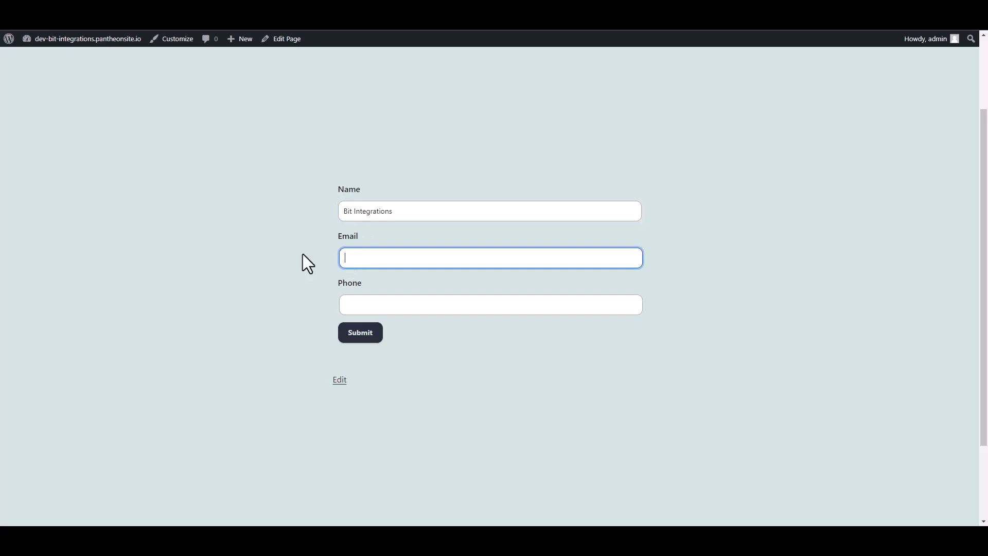
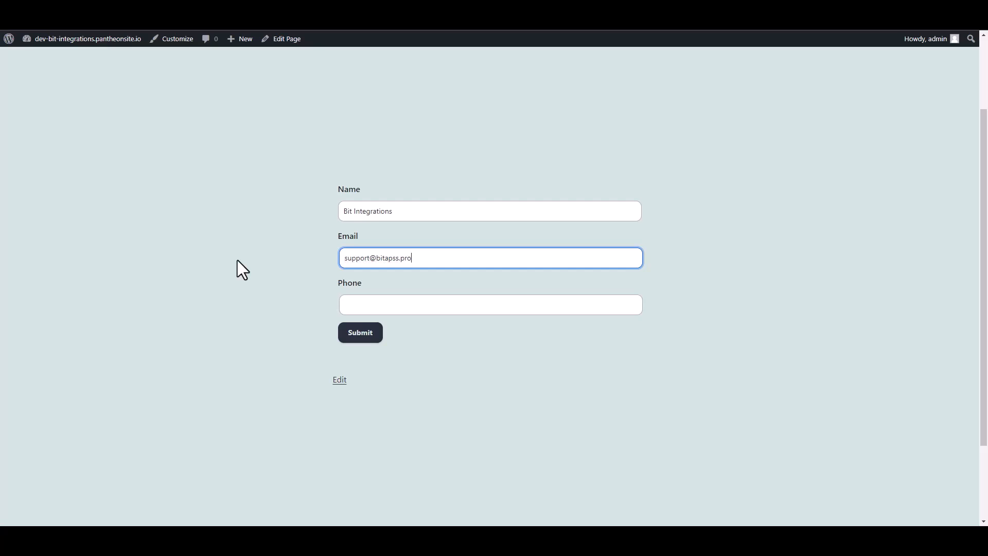
Enter phone 444555666 and submit the test entry successfully.
{"action": "type", "text": "444555"}
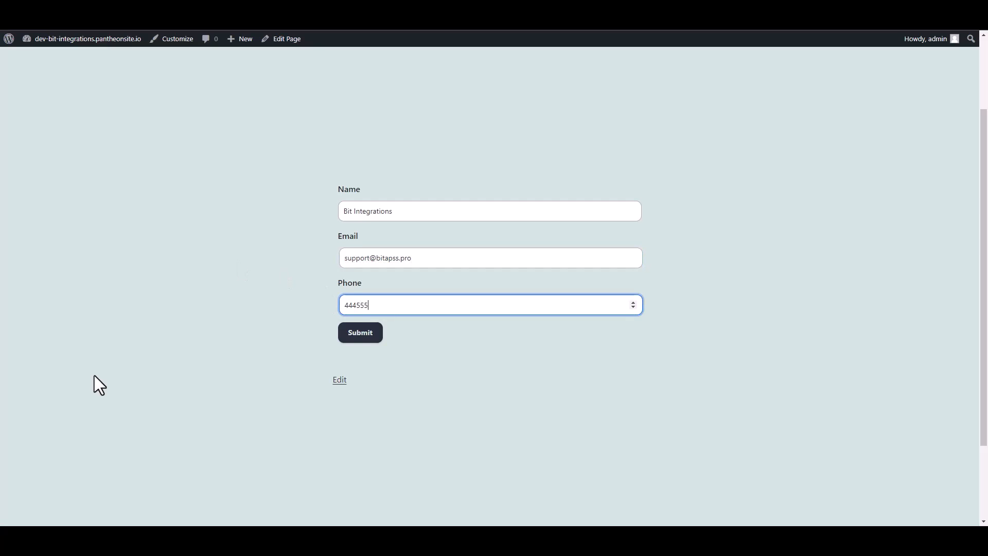
{"action": "type", "text": "666"}
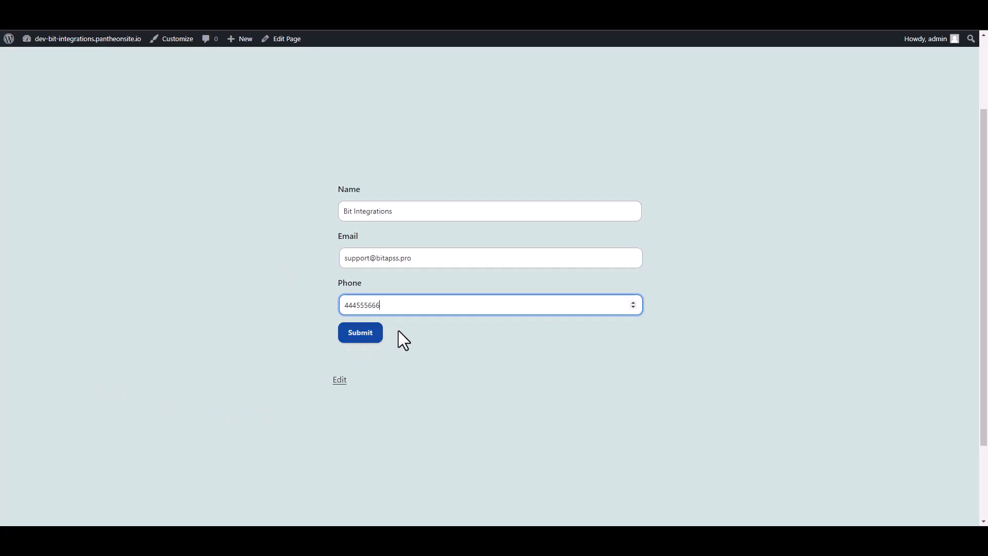
{"action": "left_click", "coordinate": [359, 332]}
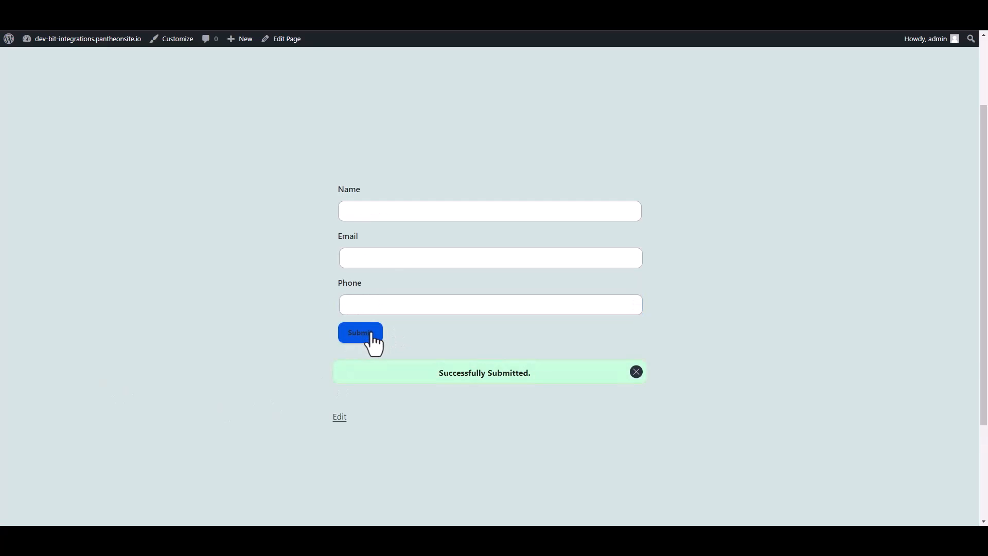